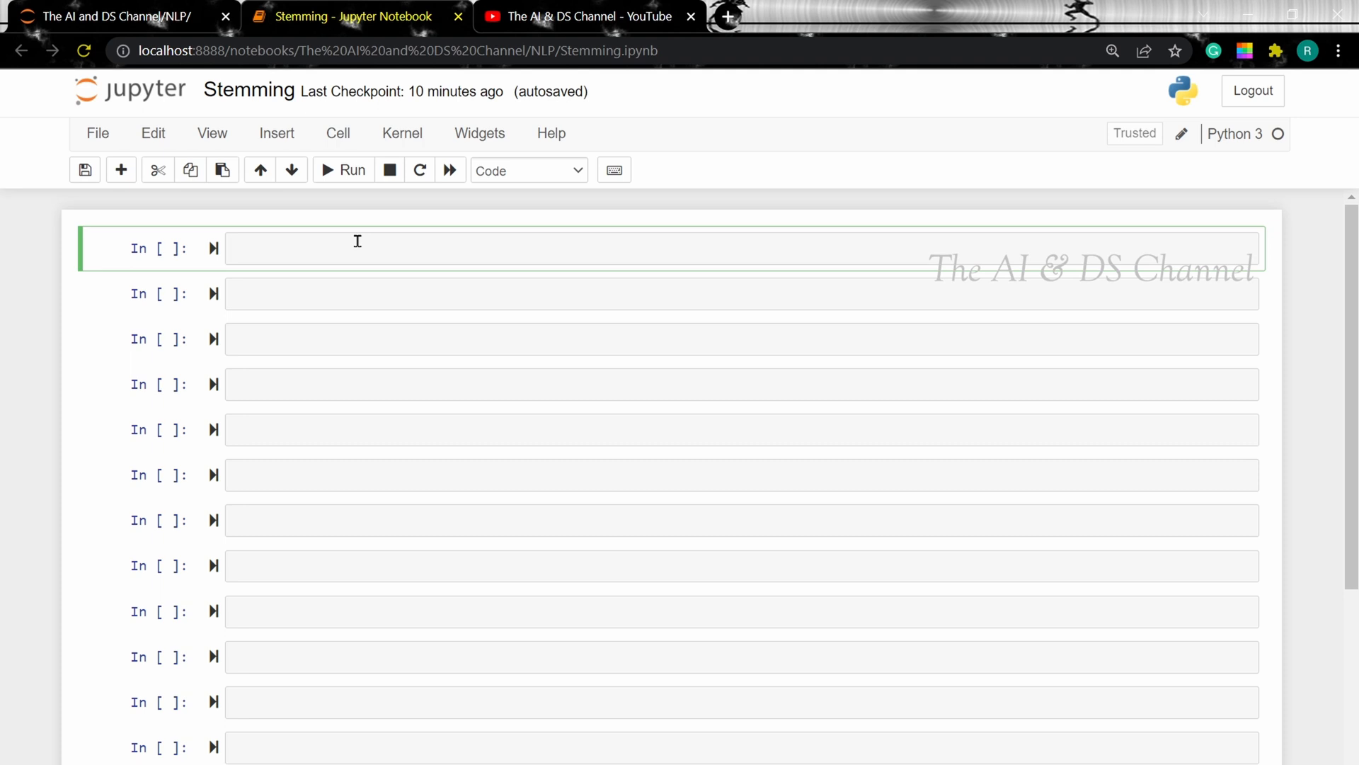
Write and run a cell importing nltk and PorterStemmer and creating porter = PorterStemmer().
type("imp")
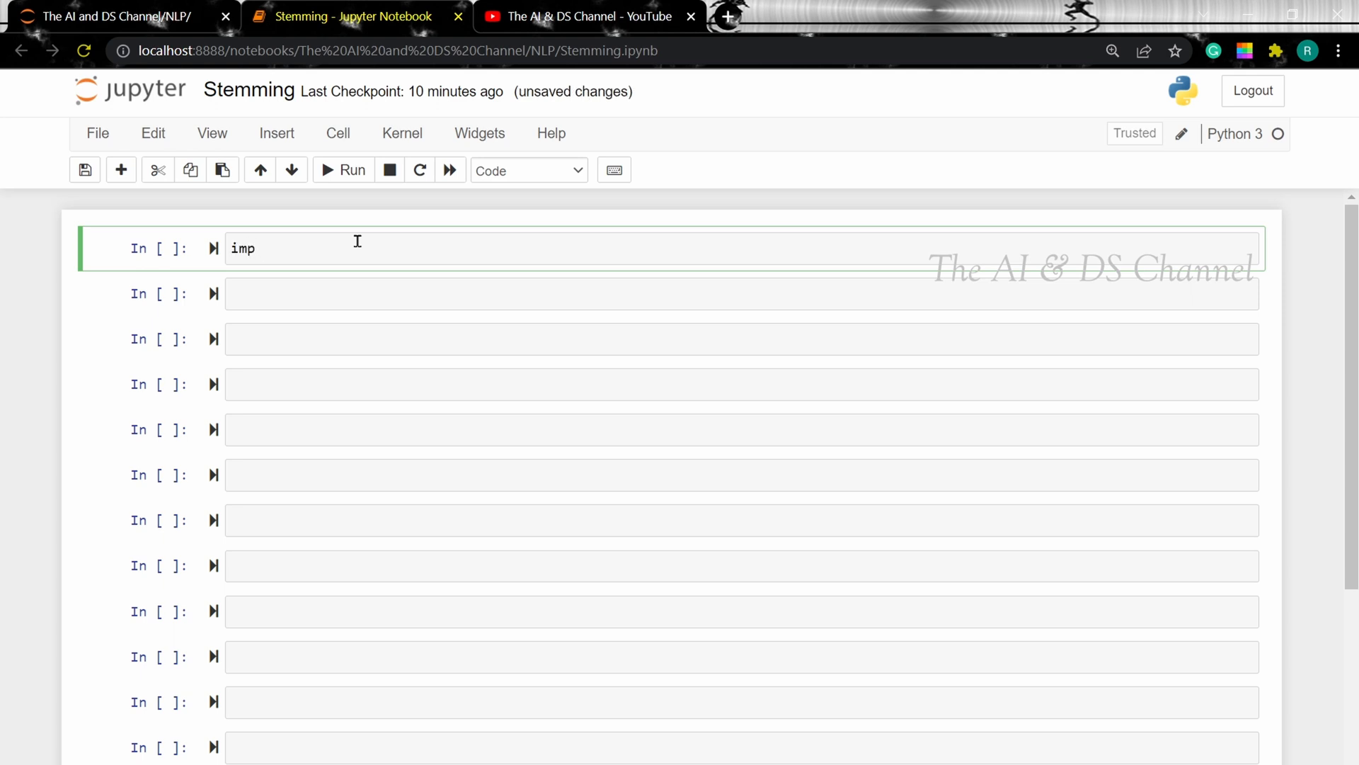
type("ort")
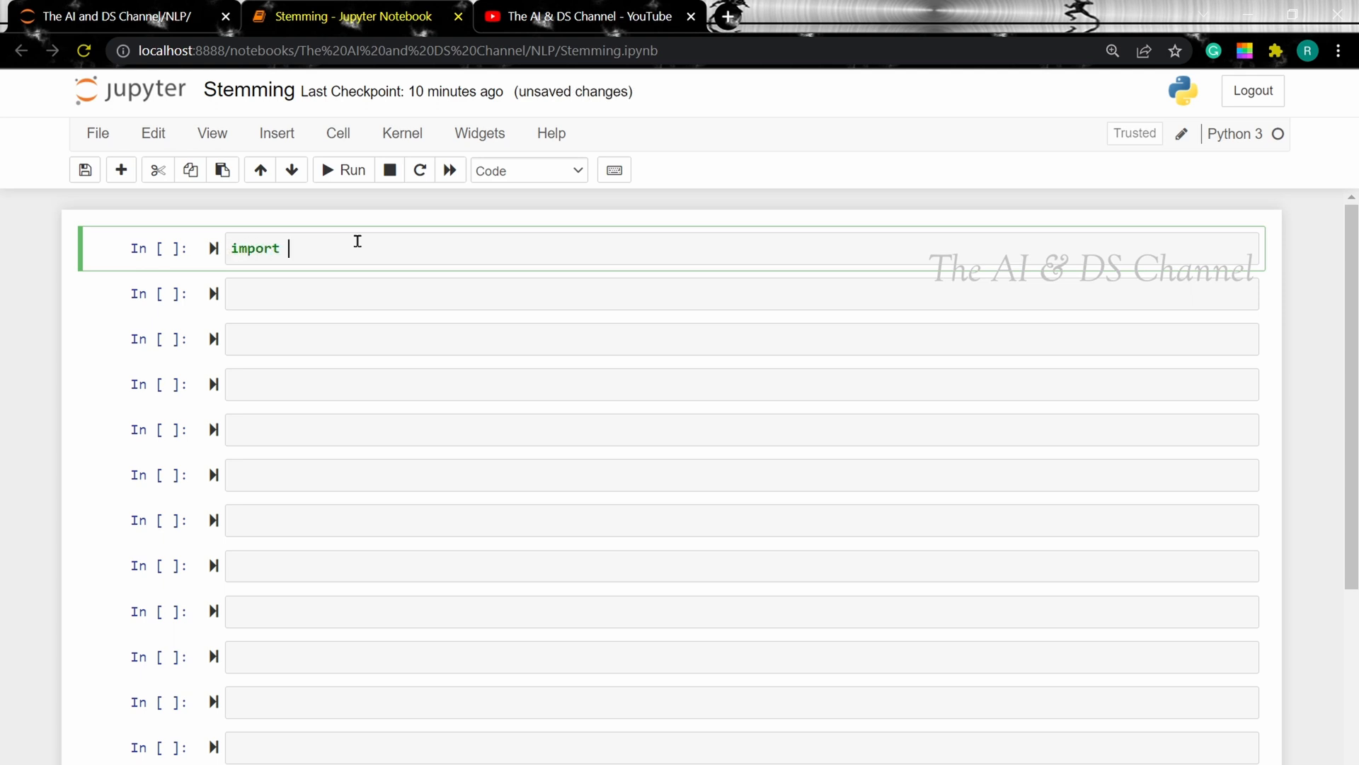
type("nltk")
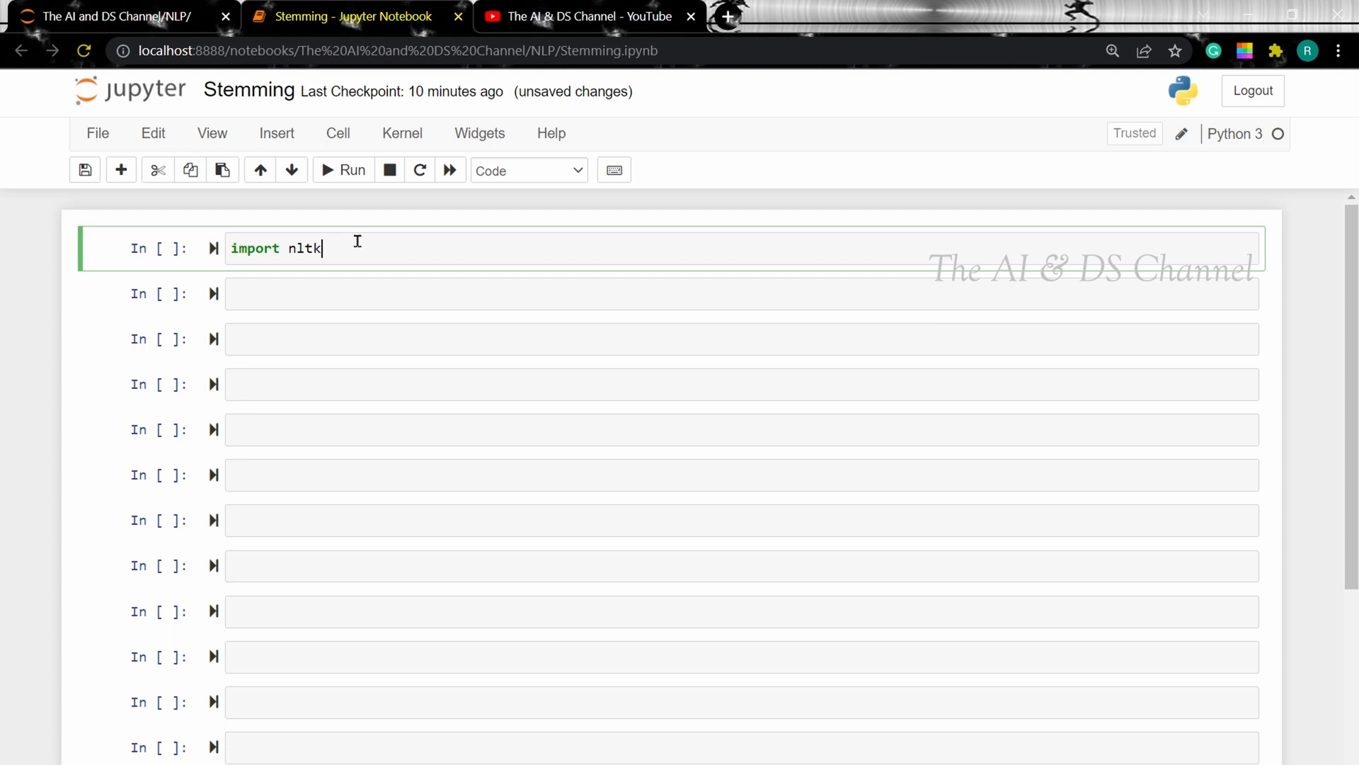
type("fr")
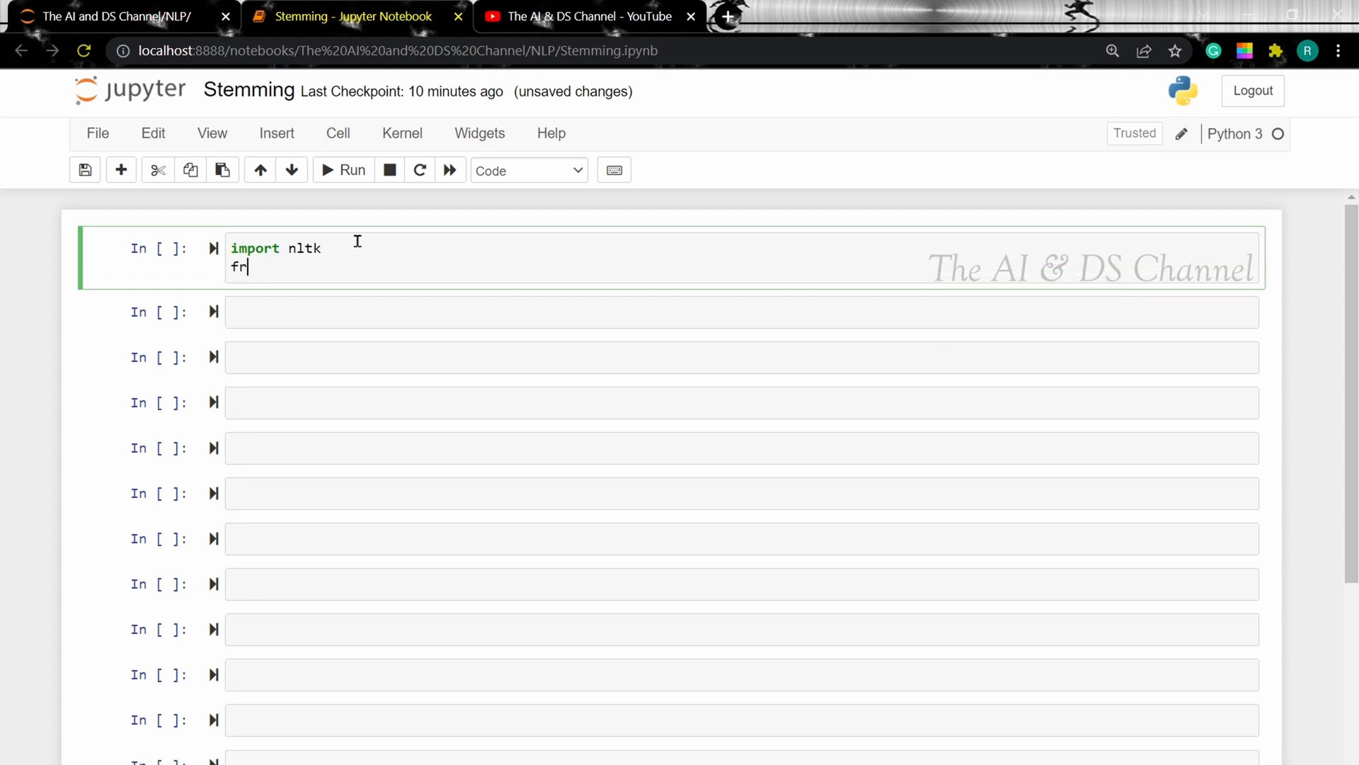
type("om nltk.stem")
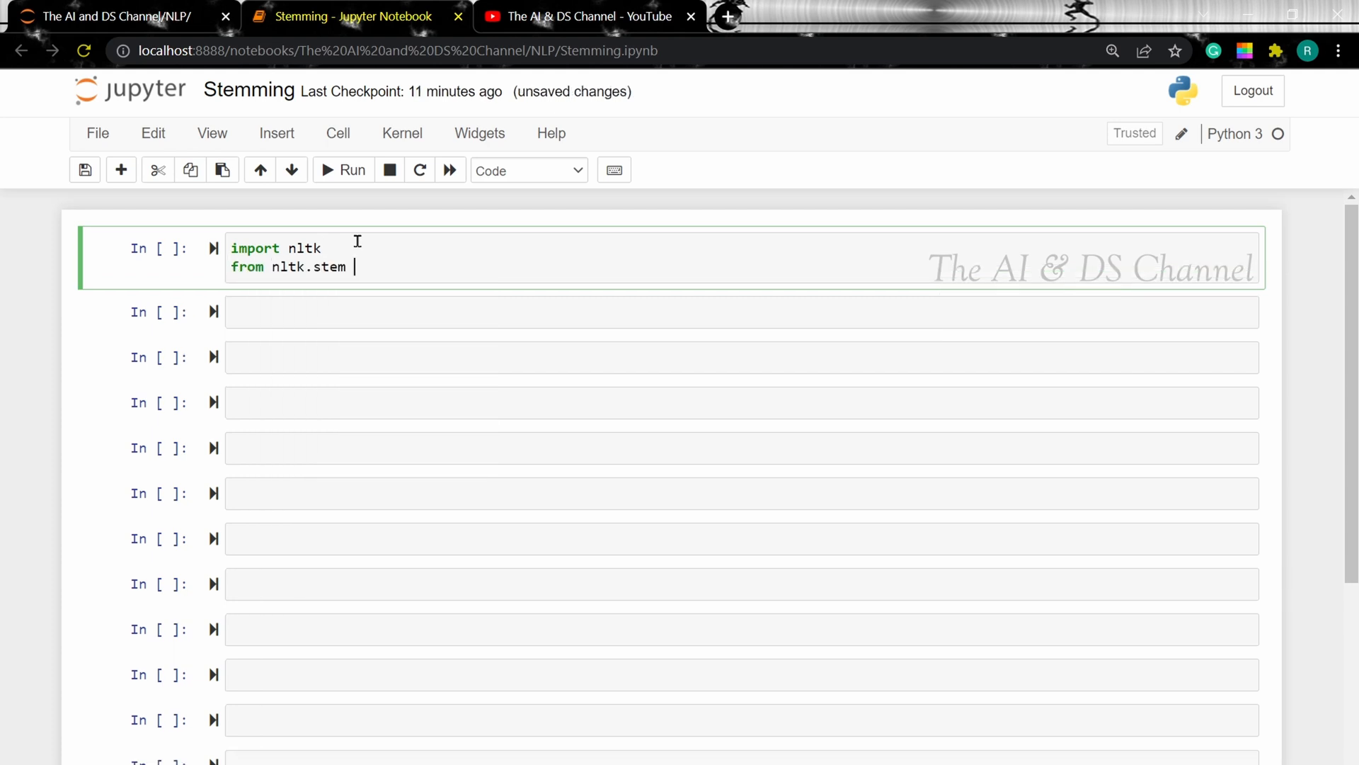
type("import Por")
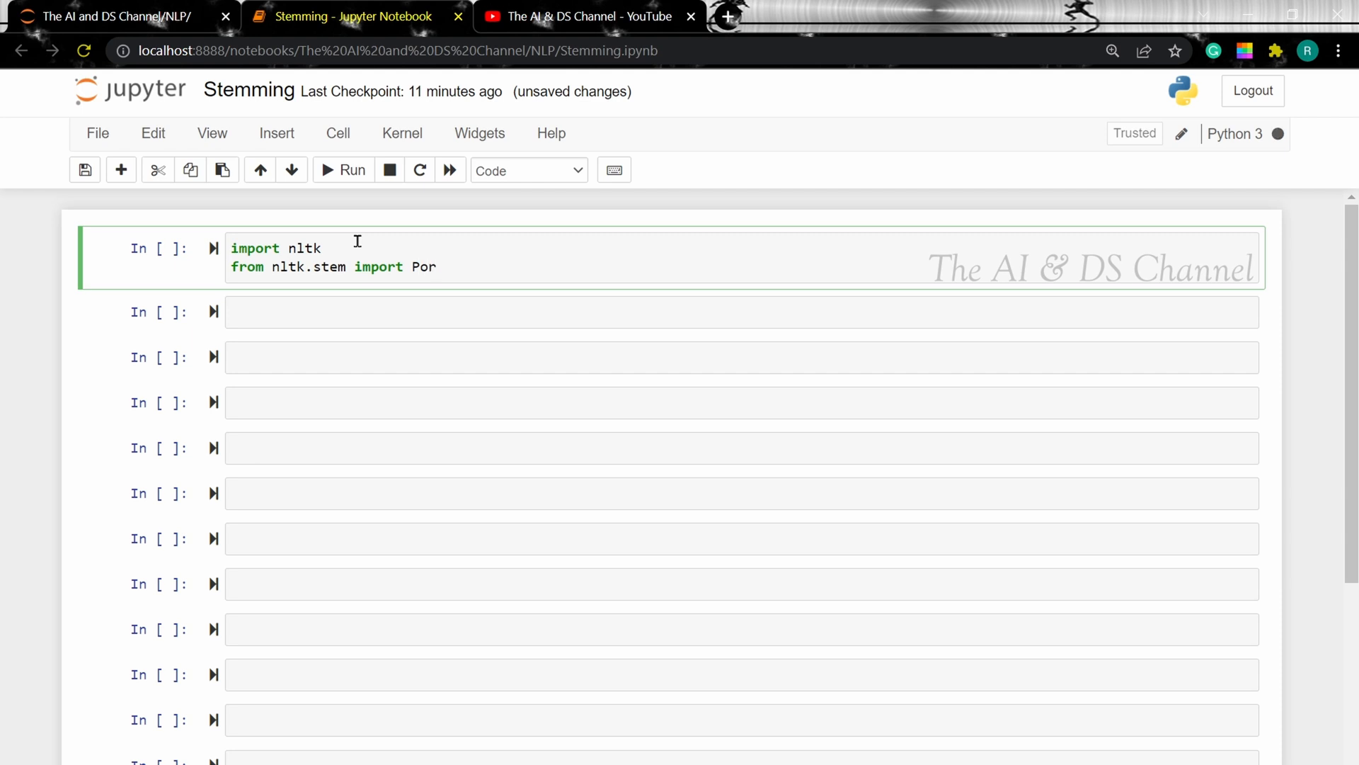
type("terStemmer")
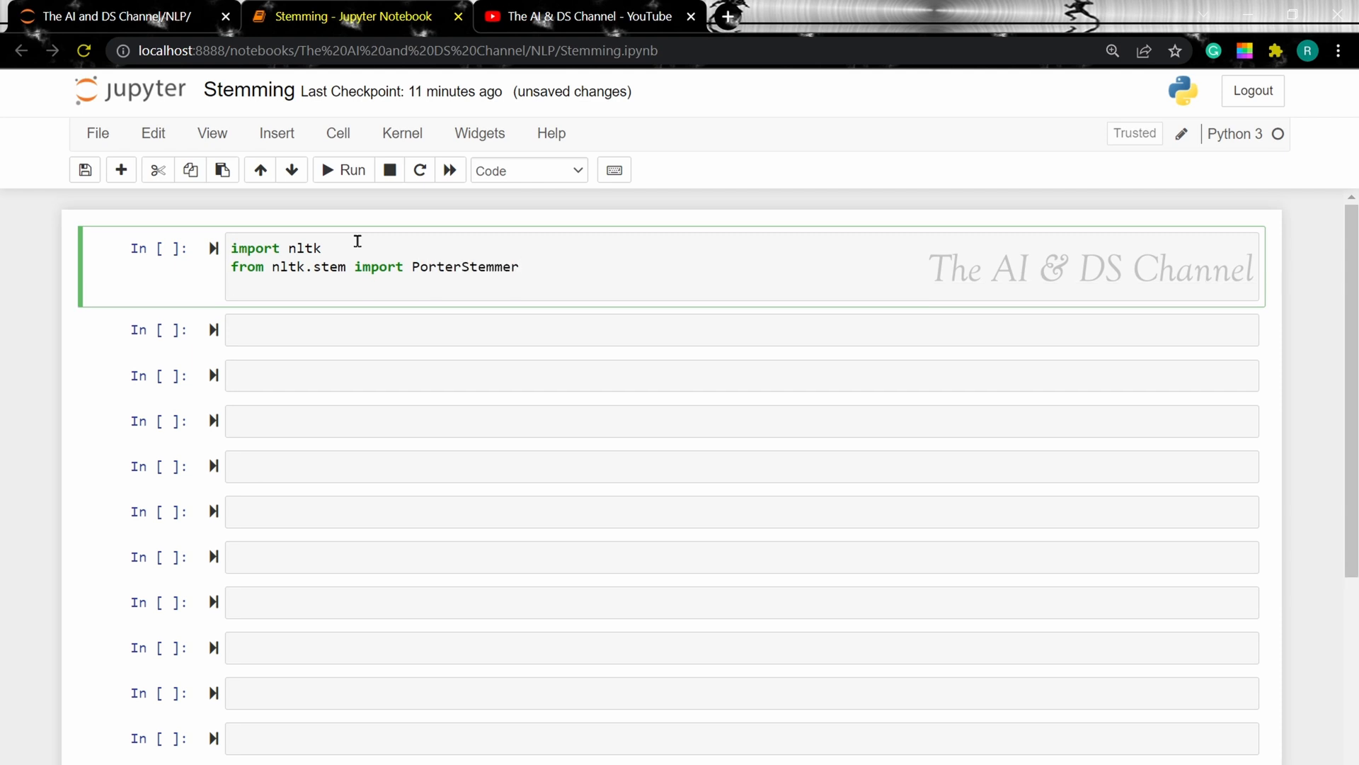
type("porter = PorterStemmer")
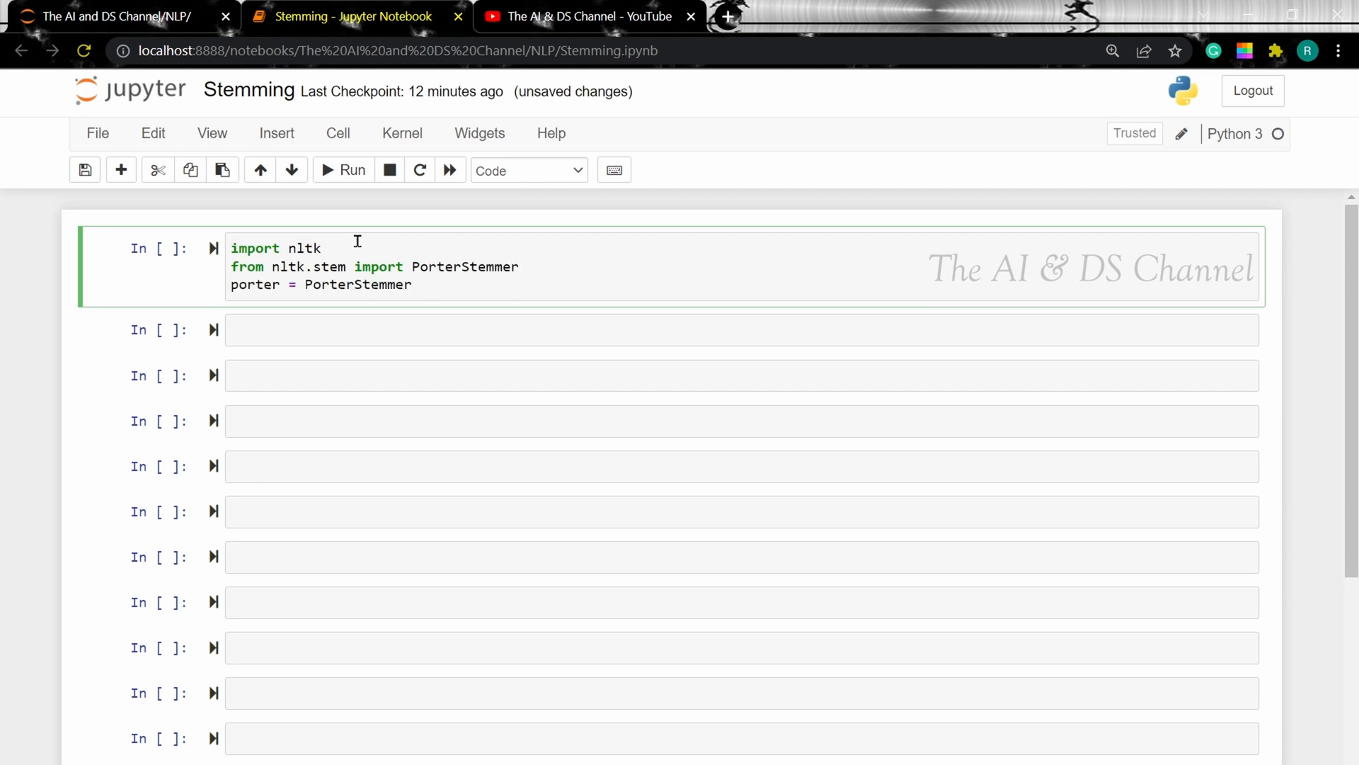
left_click(352, 169)
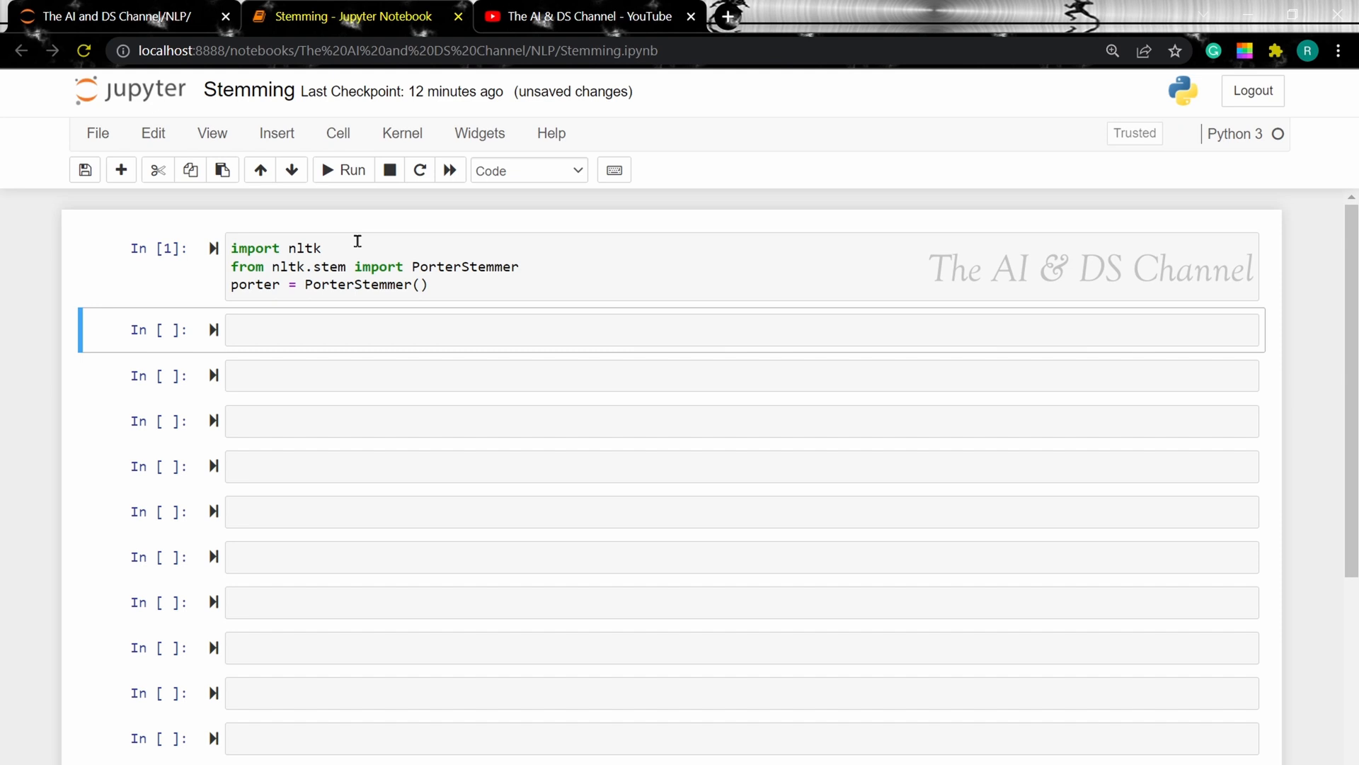
Define words = ['connect', 'connection', 'connected', 'connections', 'connects', 'charge', ..., 'charging'] and begin a for loop.
type("words =")
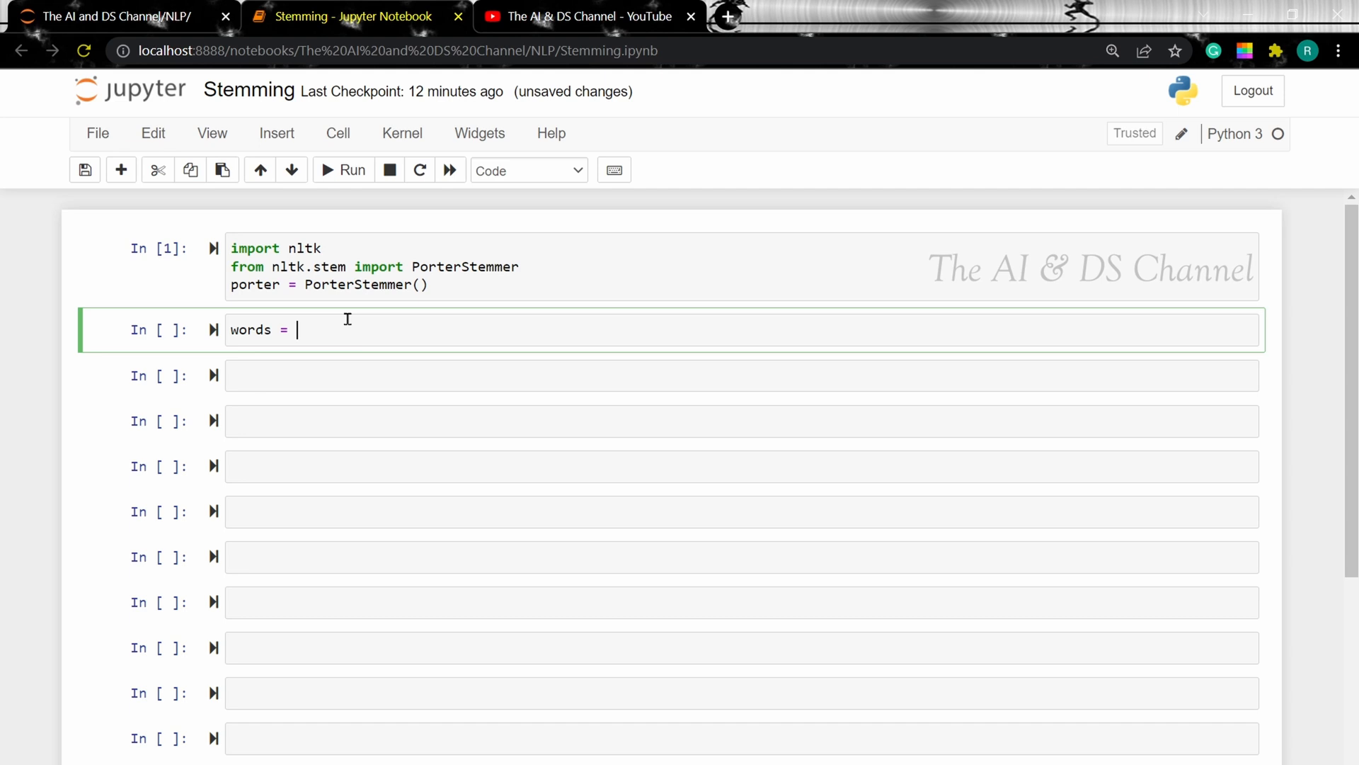
type("['connect']")
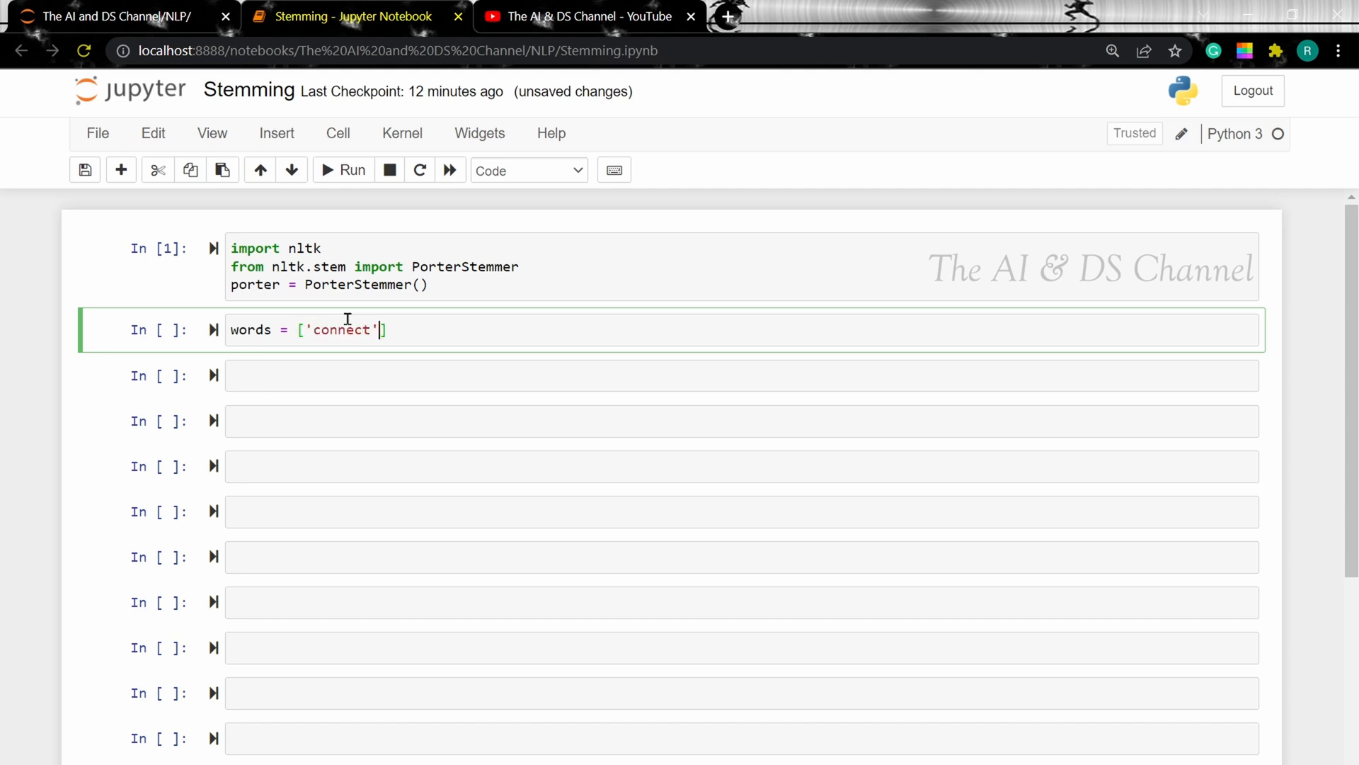
type(", 'connection'")
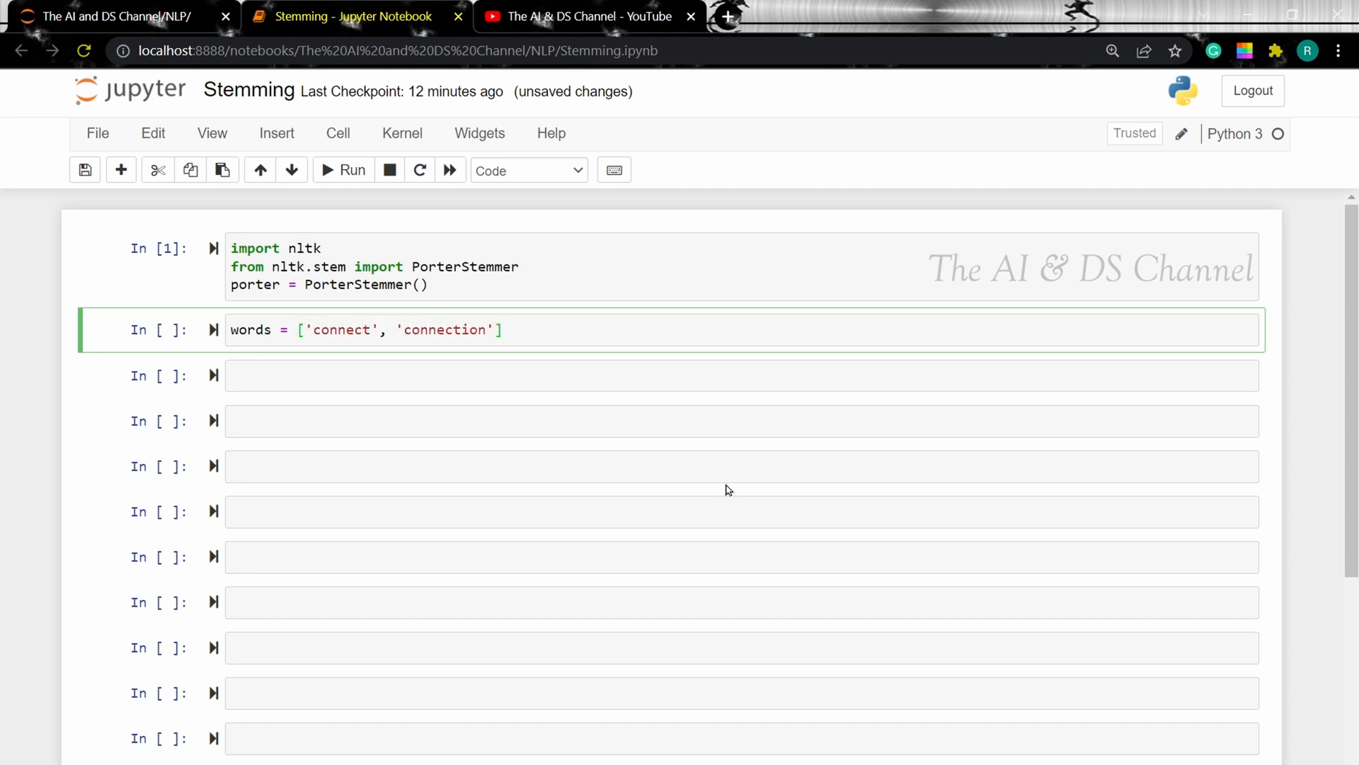
type(",'connected',''")
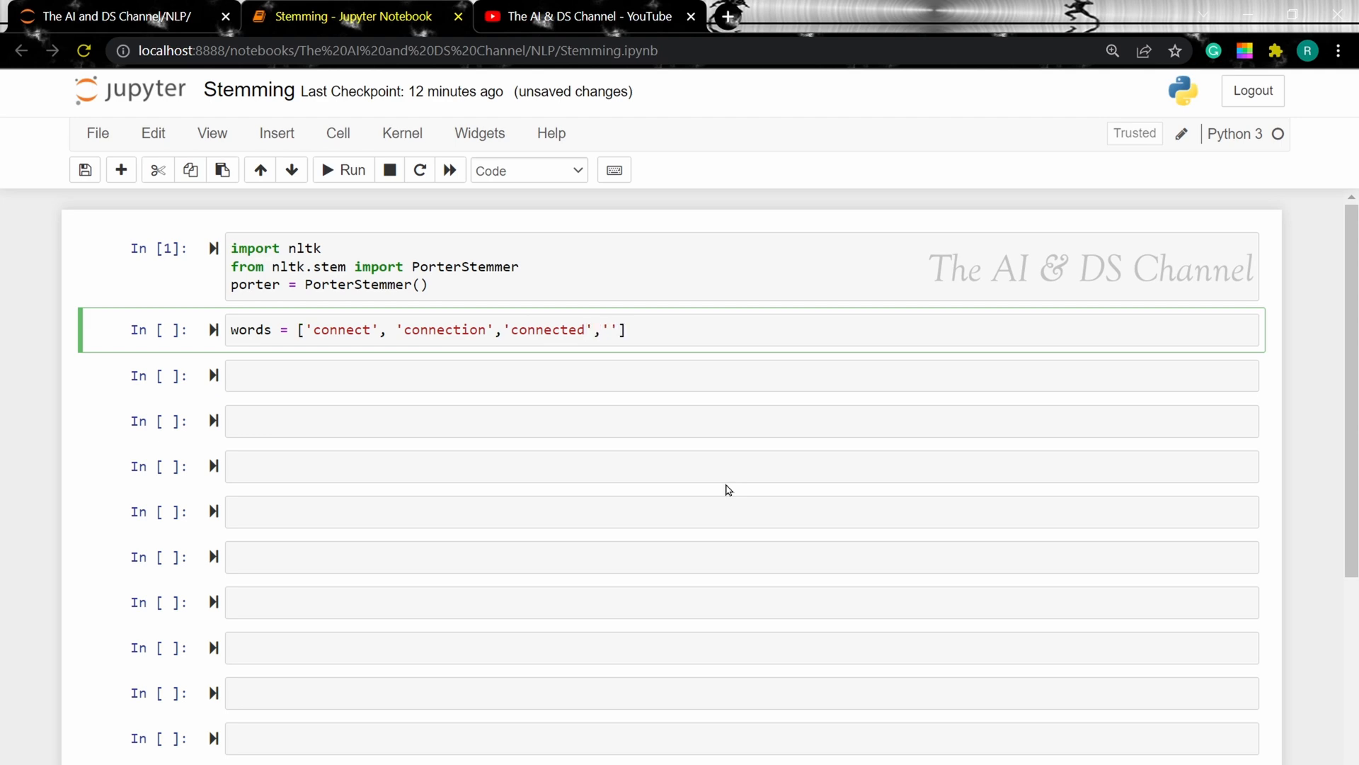
type("'connections',")
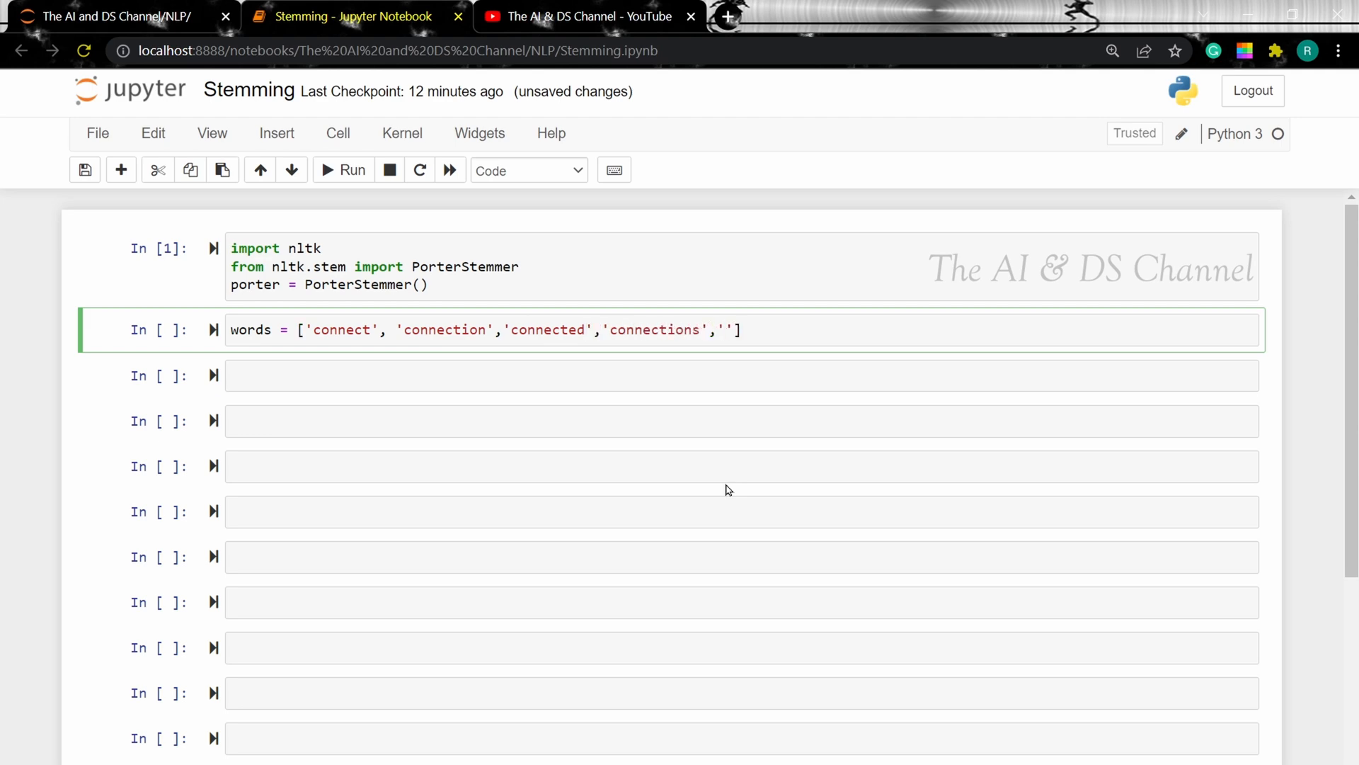
type("'connects','charge','charges','charged','")
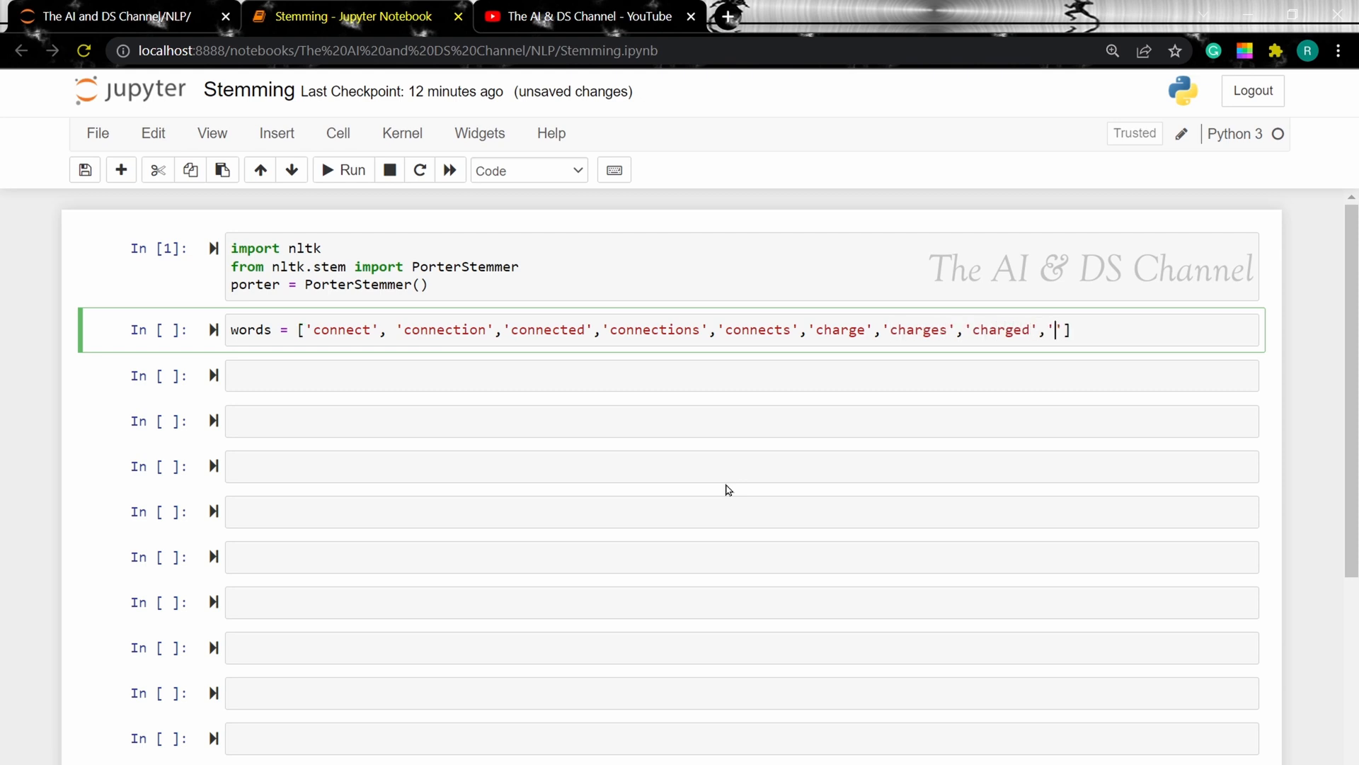
type("charging")
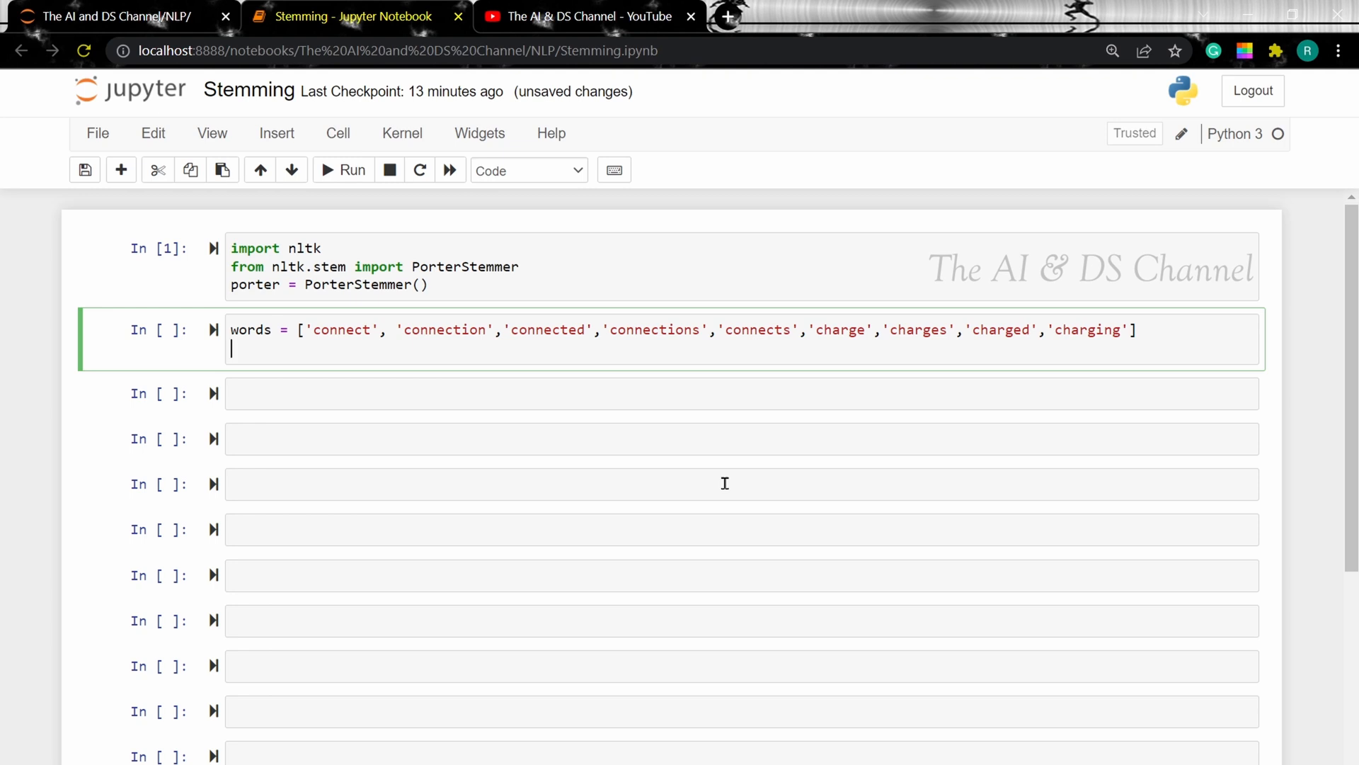
type("for")
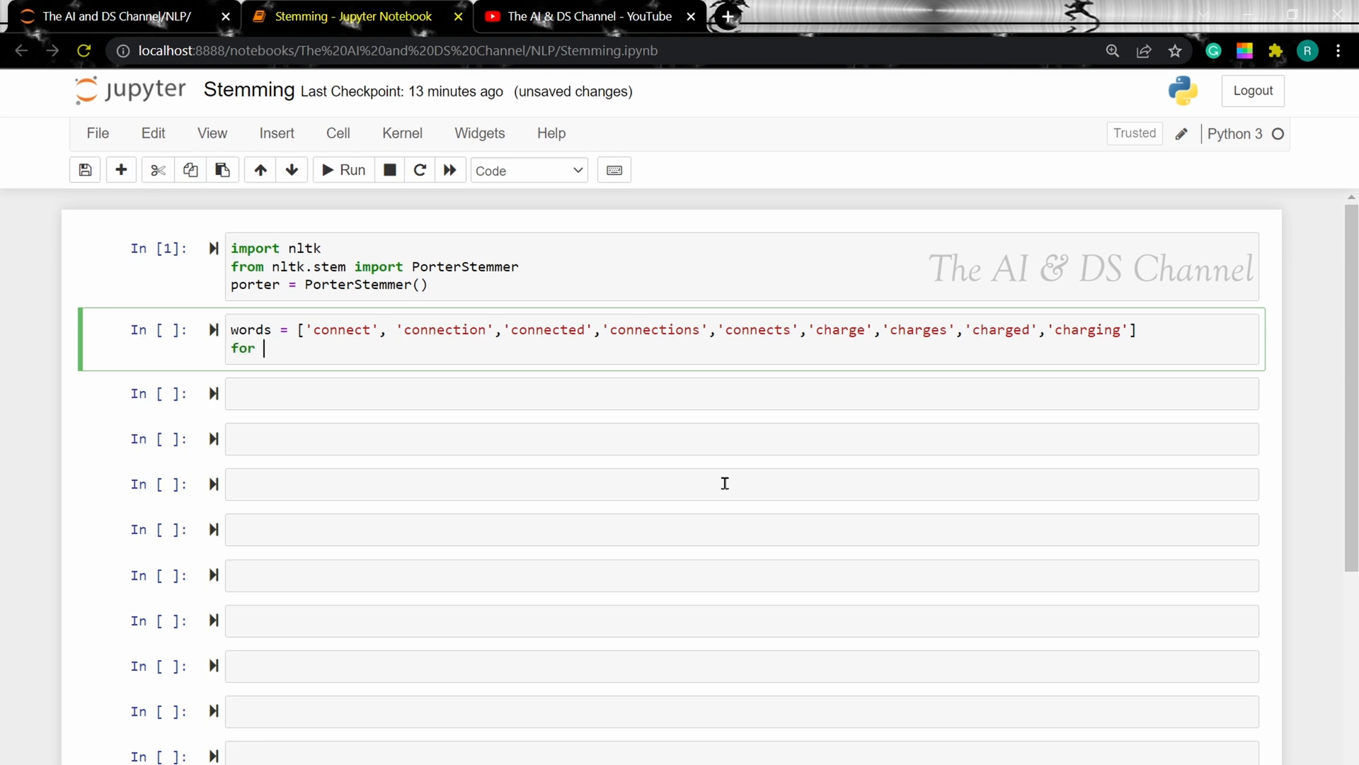
Loop over words printing "Word: {} \t Stemmed Word: {}" with word and porter.stem(word).
type("word in words:")
type("print(\"Origina")
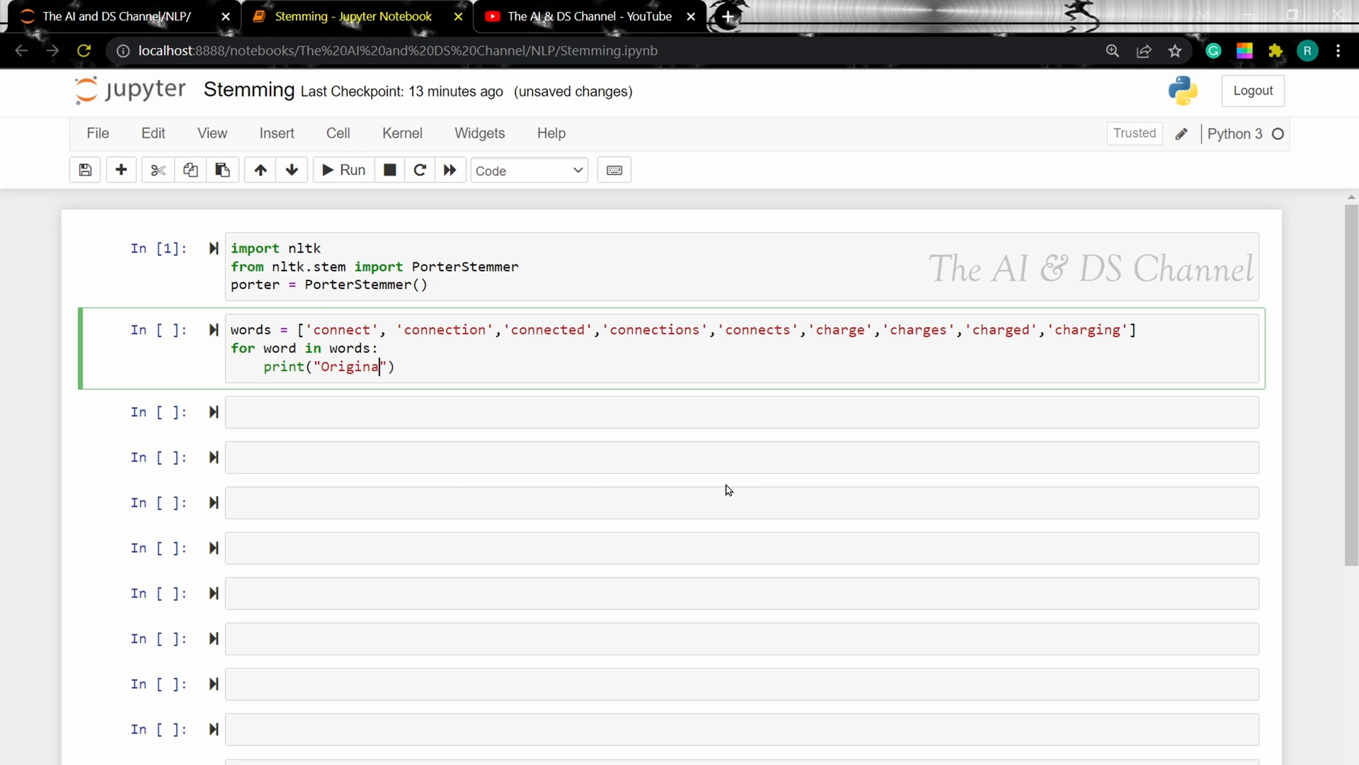
type("Word: {}")
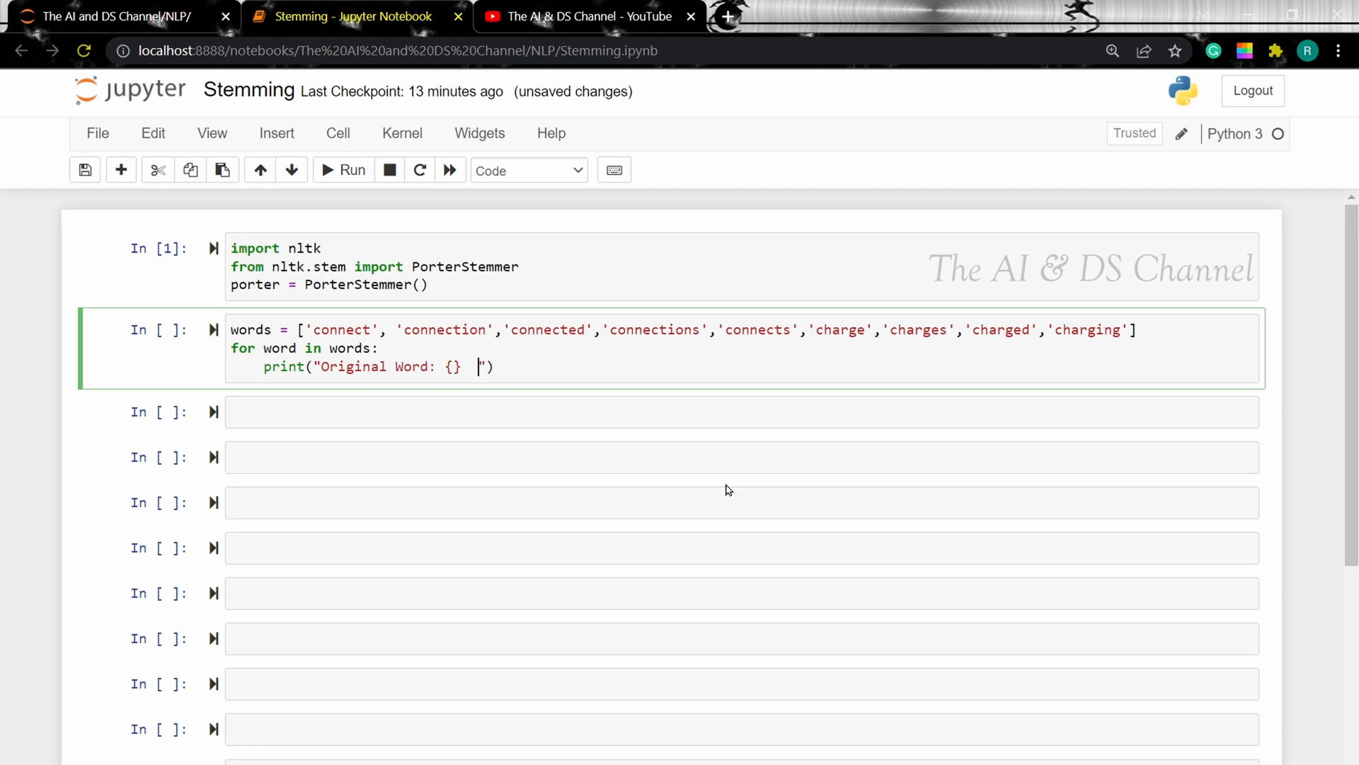
type("\\t Stemmed Wo")
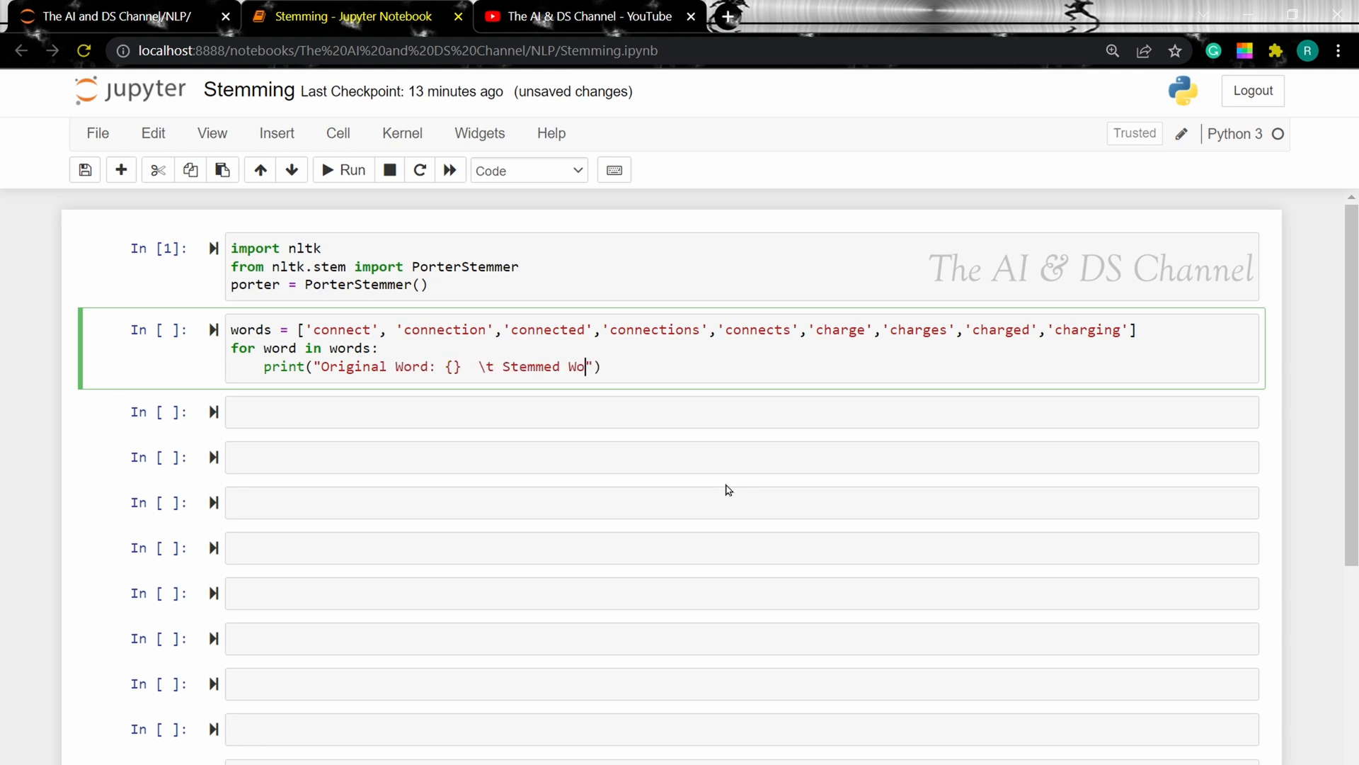
type("rd: {}\".format")
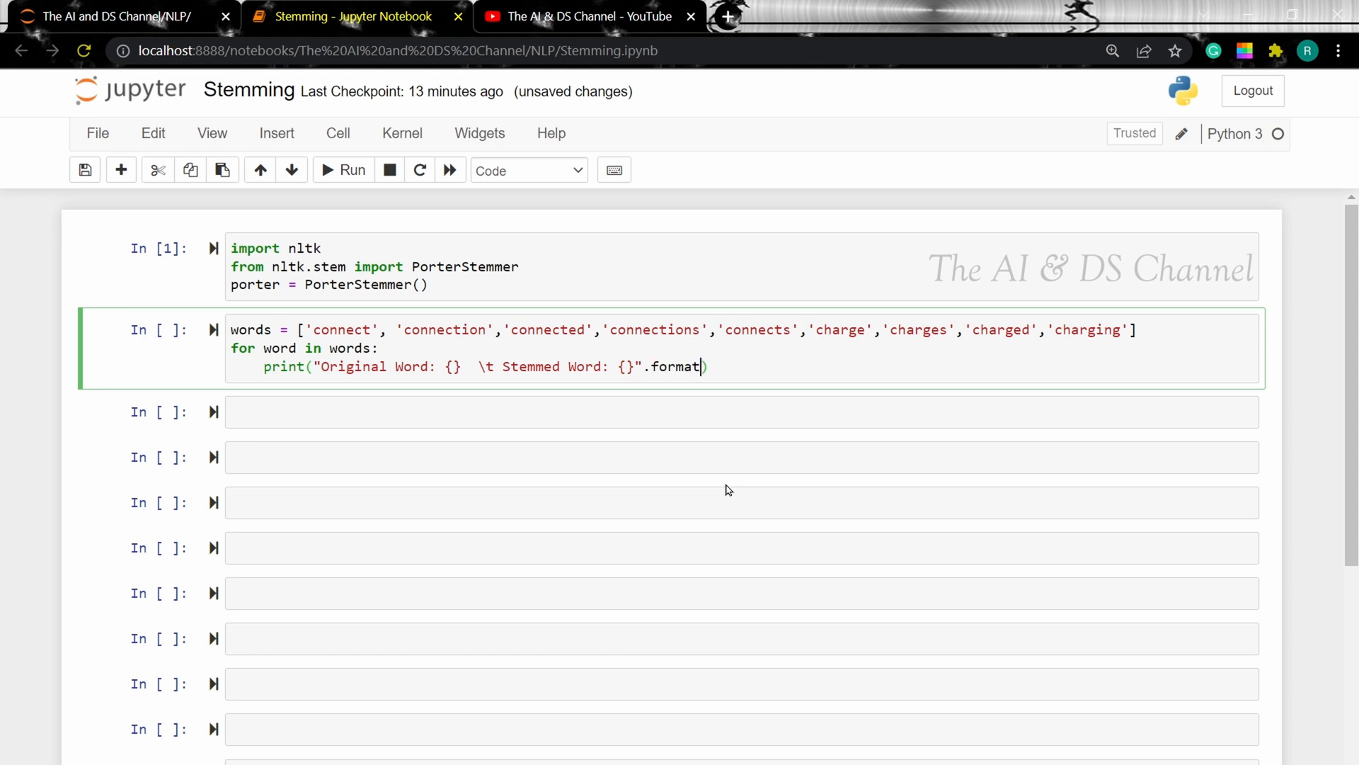
type("word, po")
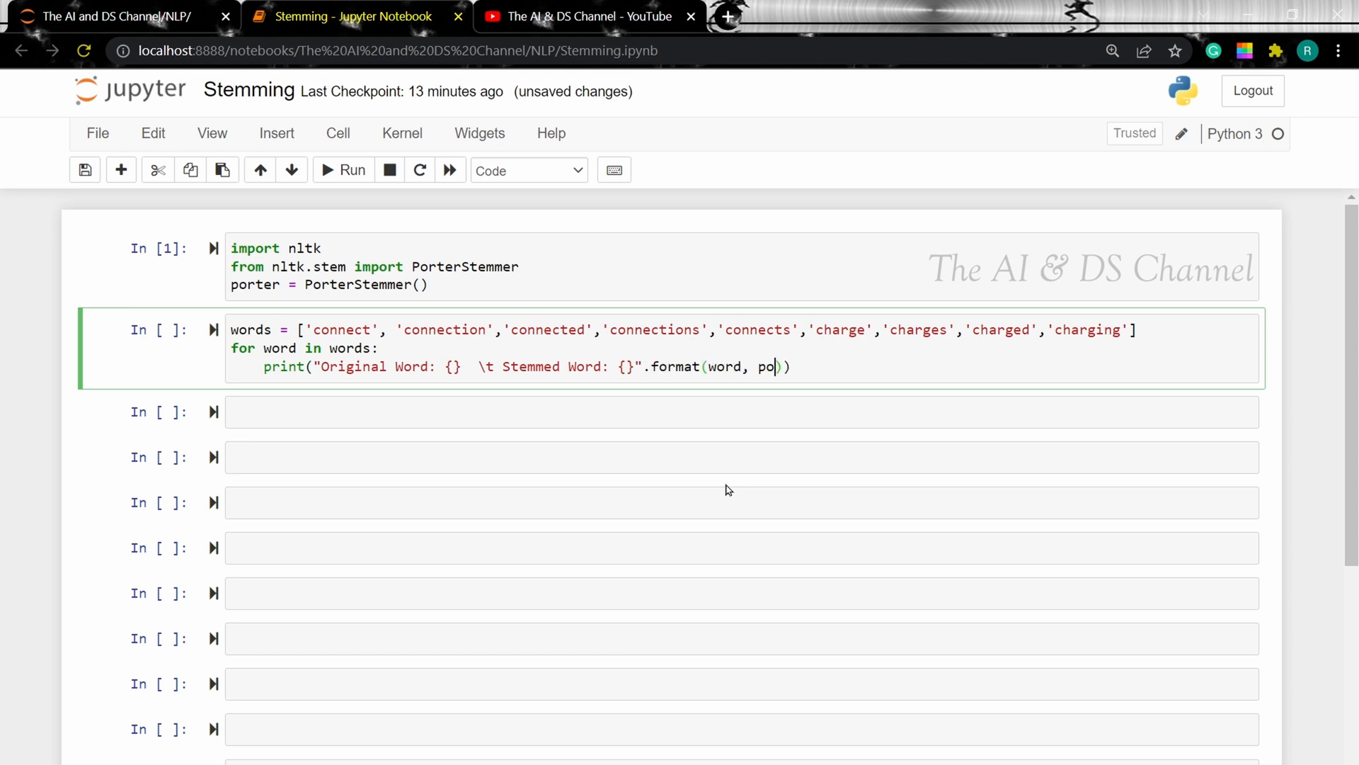
type("rter.stem(word")
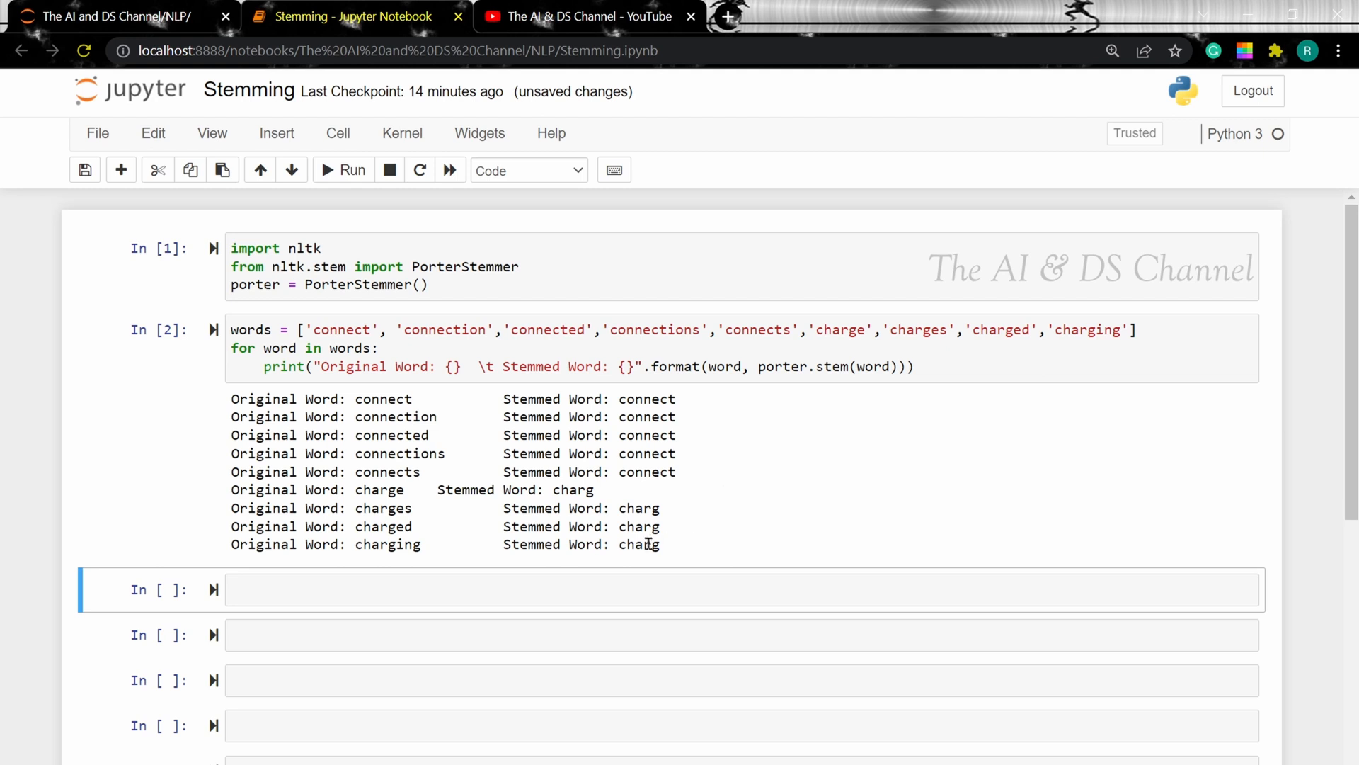
Define text as the sentence about Dave, a high school student preparing for his final year exams.
type("text =")
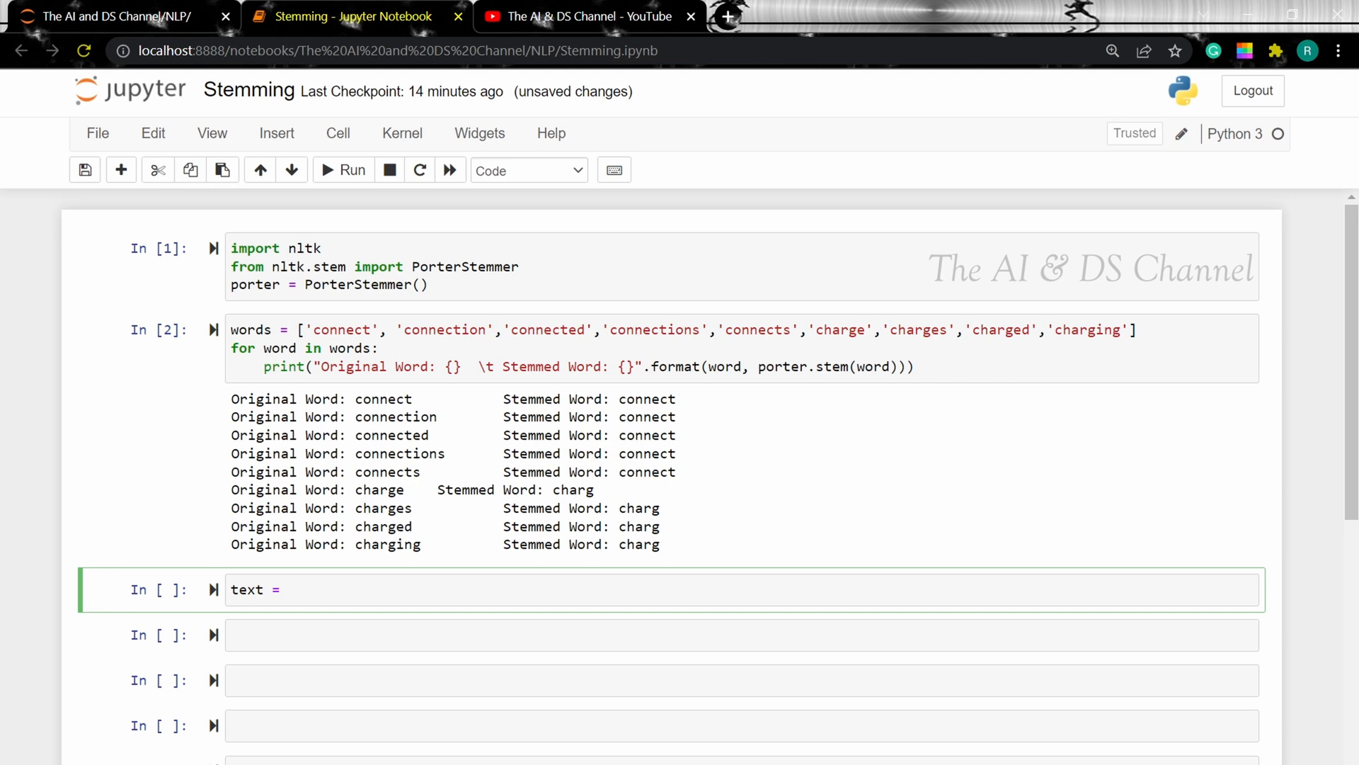
type("\"Dave is \"")
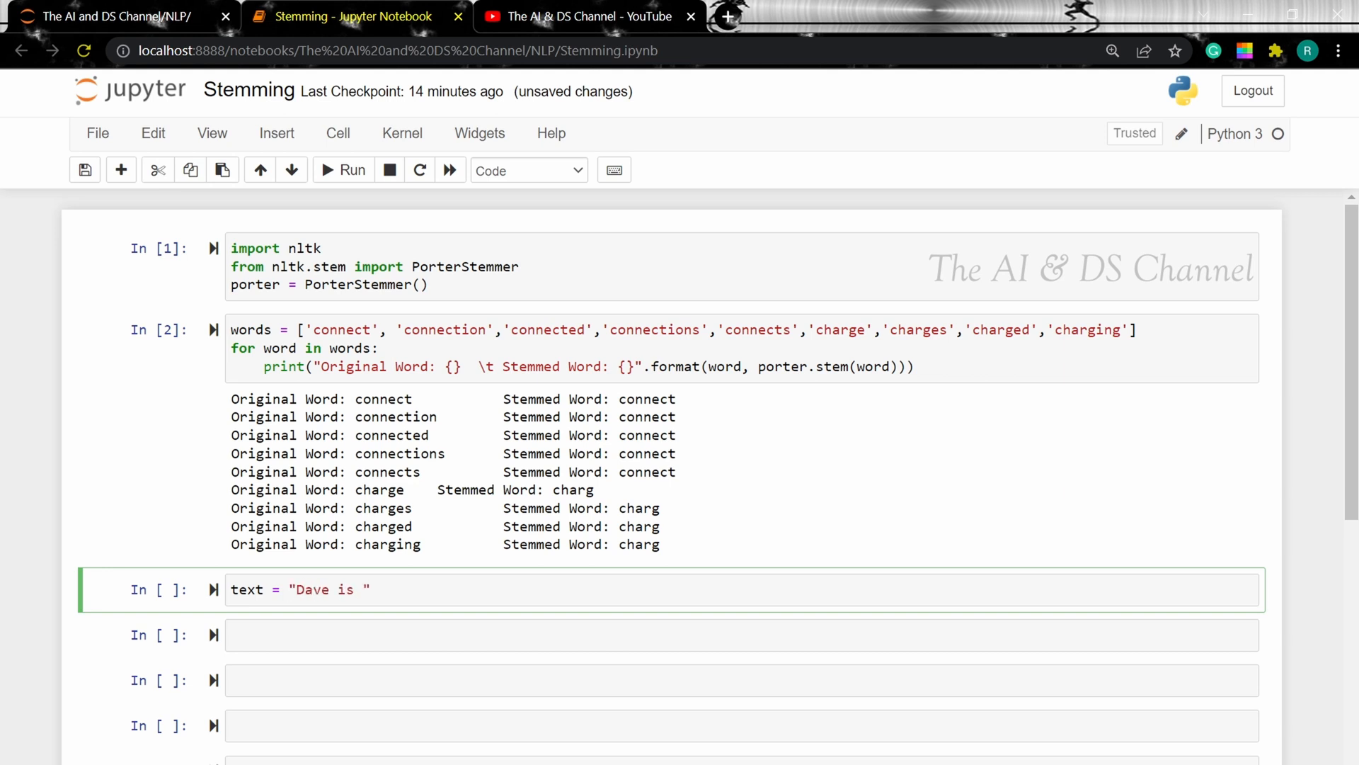
type("a high school stu")
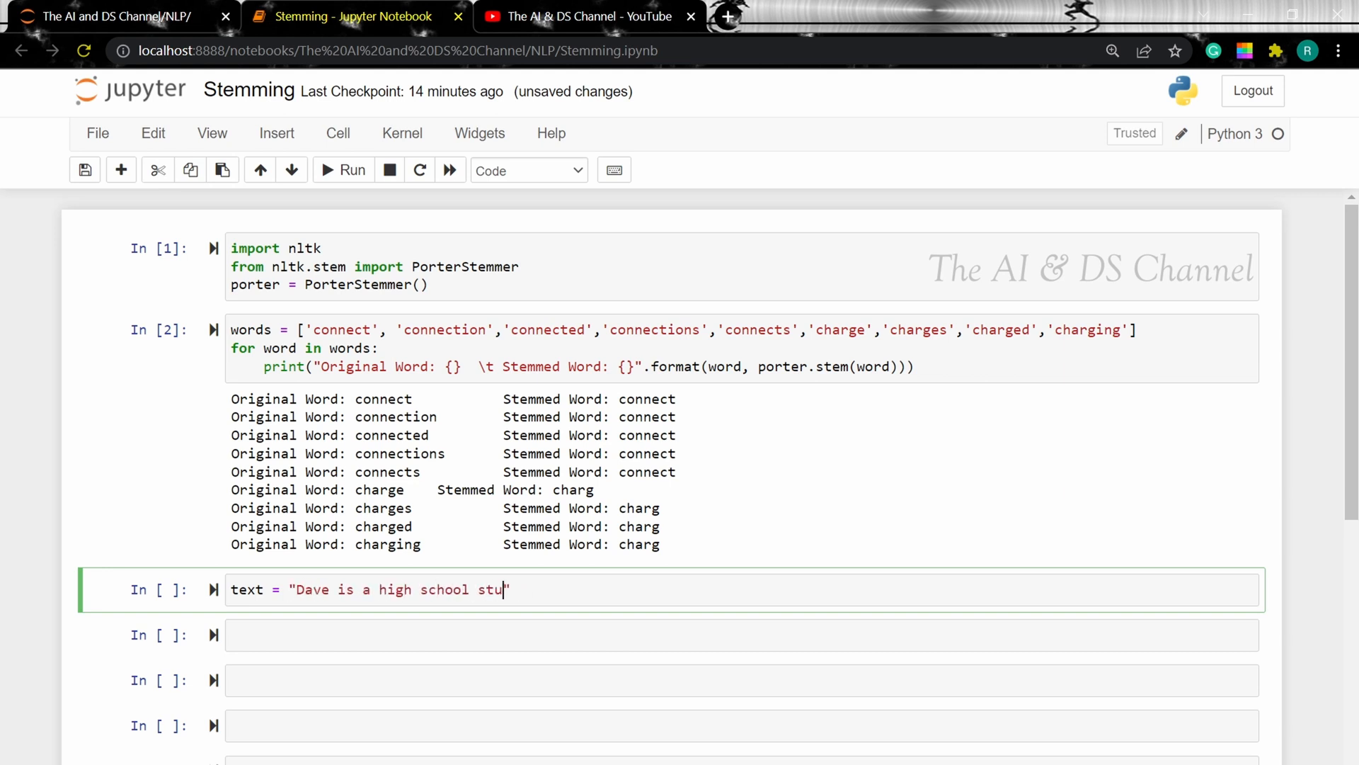
type("dent hol")
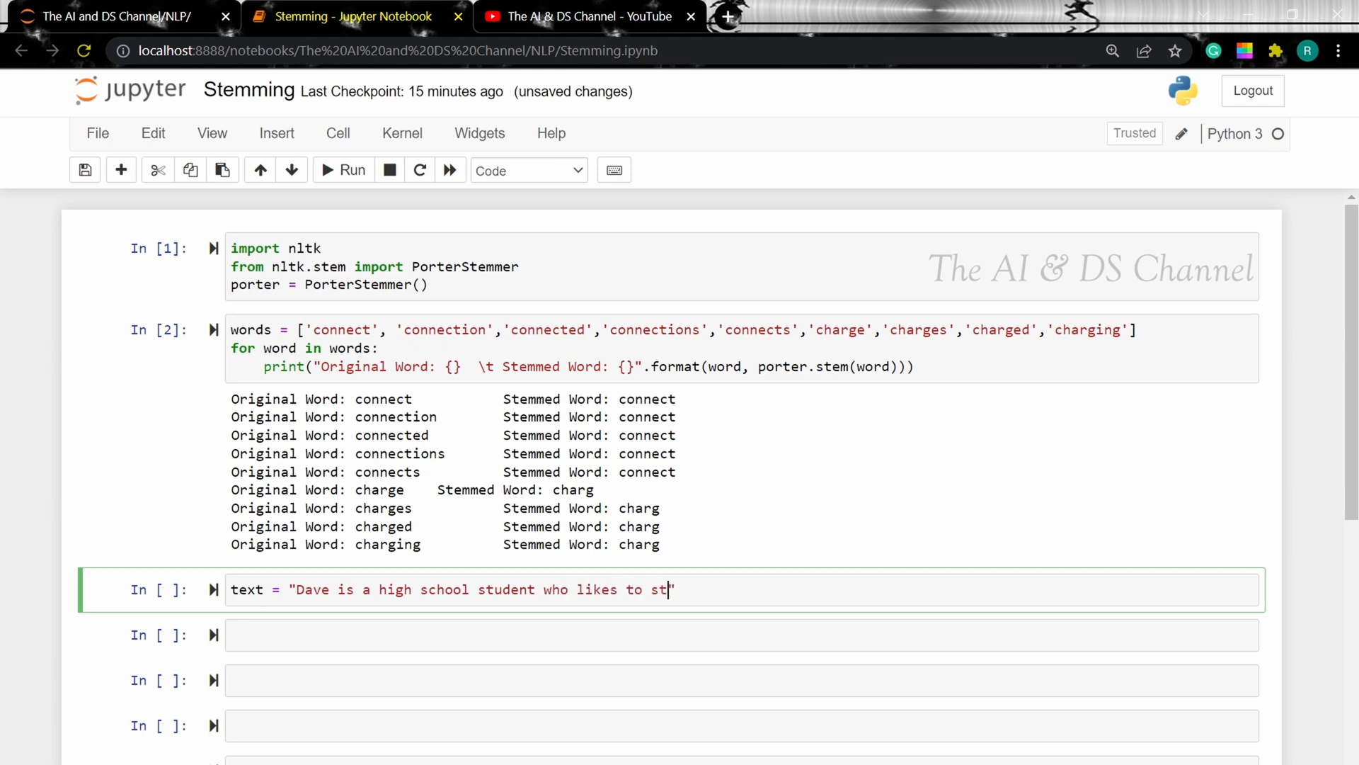
type("udy math. He is")
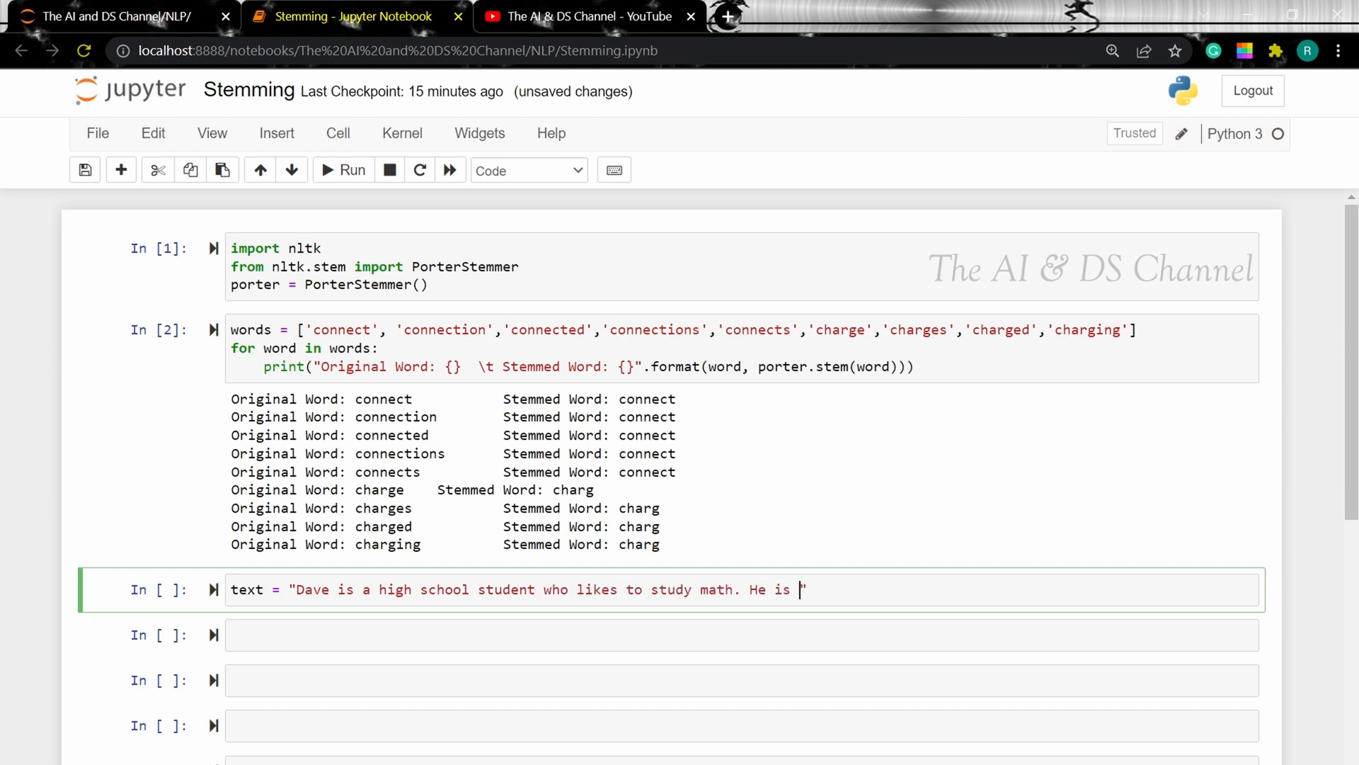
type("currently preparing")
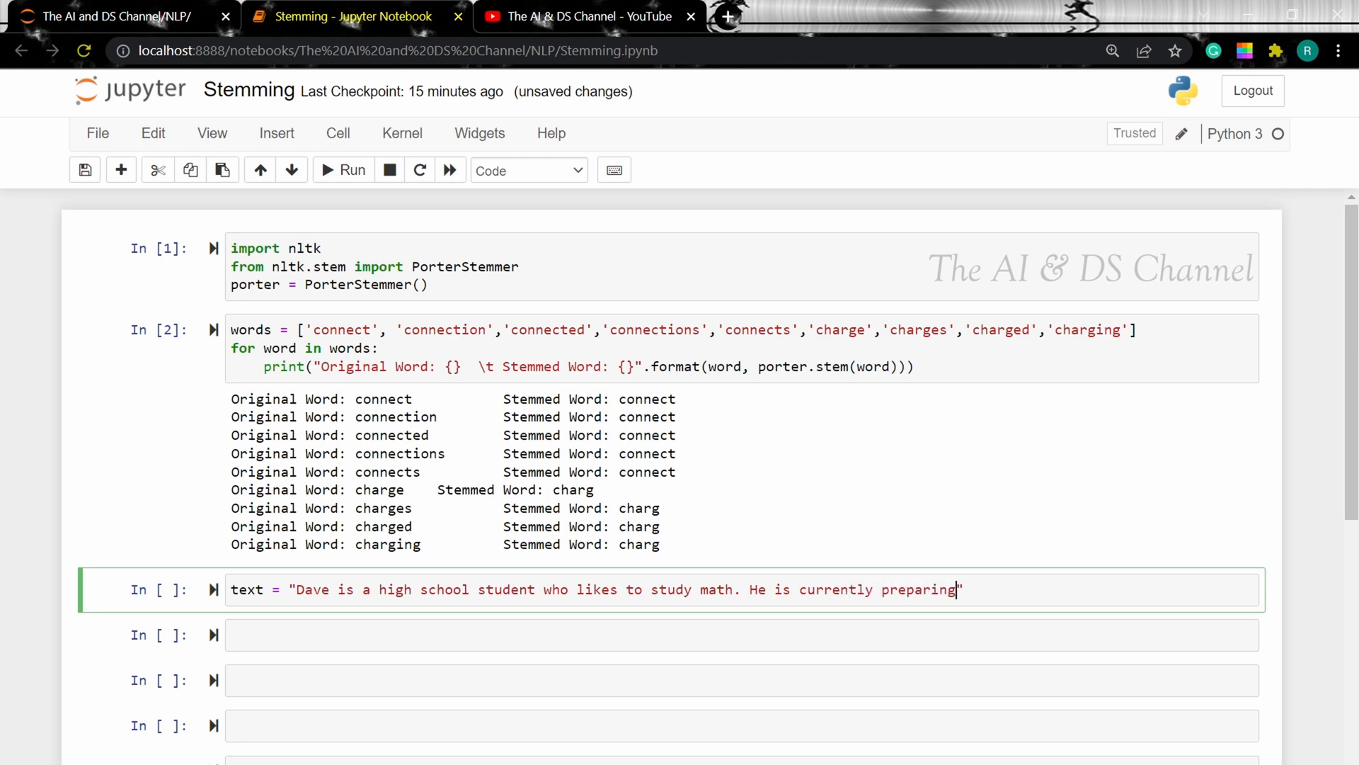
type("for his final year exa")
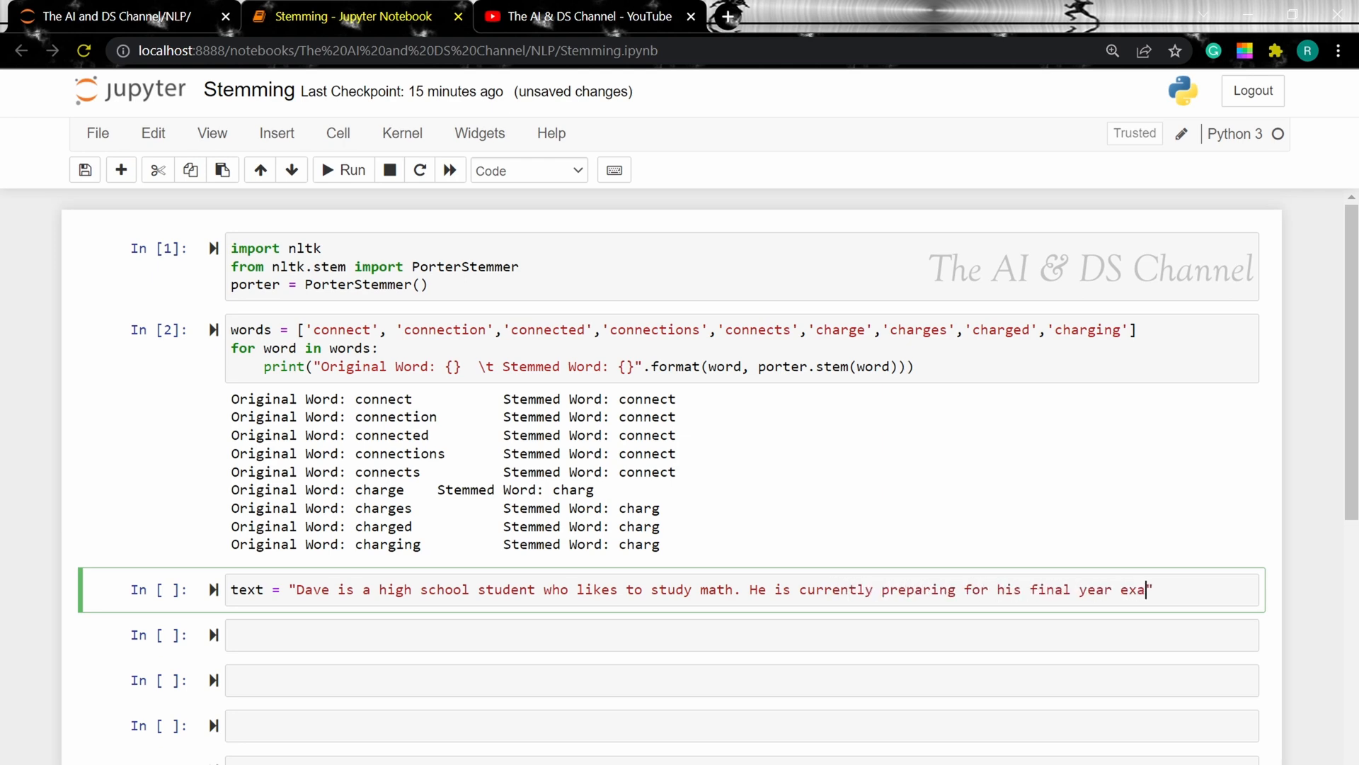
type("ms\"")
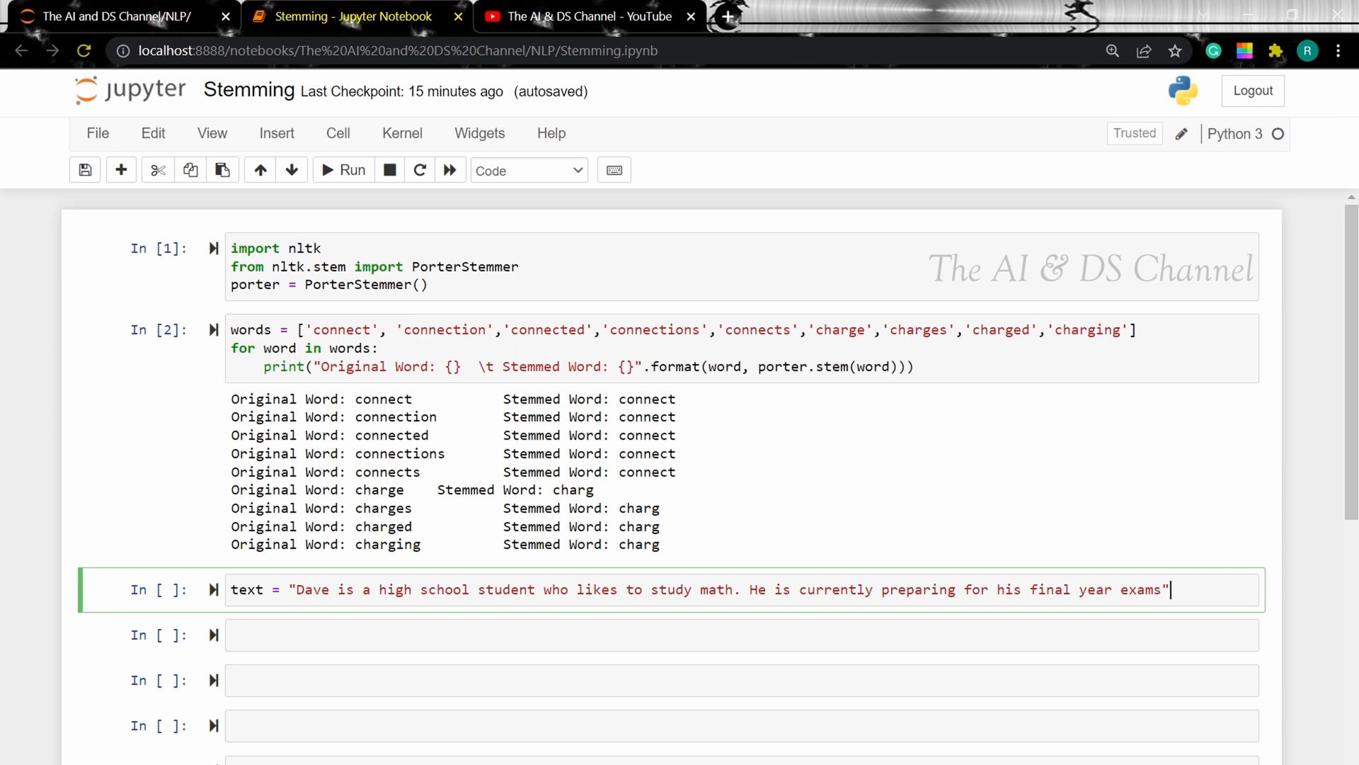
Import word_tokenize from nltk.tokenize and create word_tokens = word_tokenize(text).
type("from")
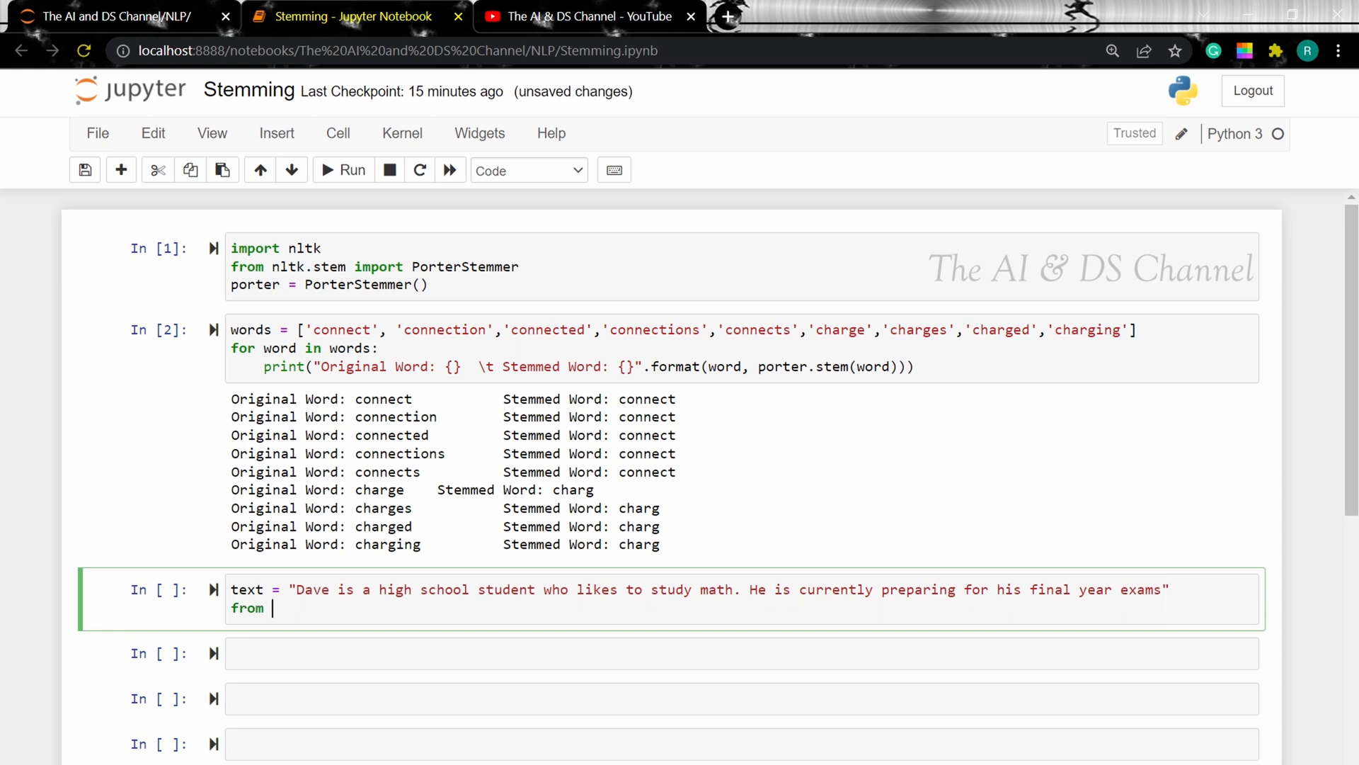
type("nltk.toke")
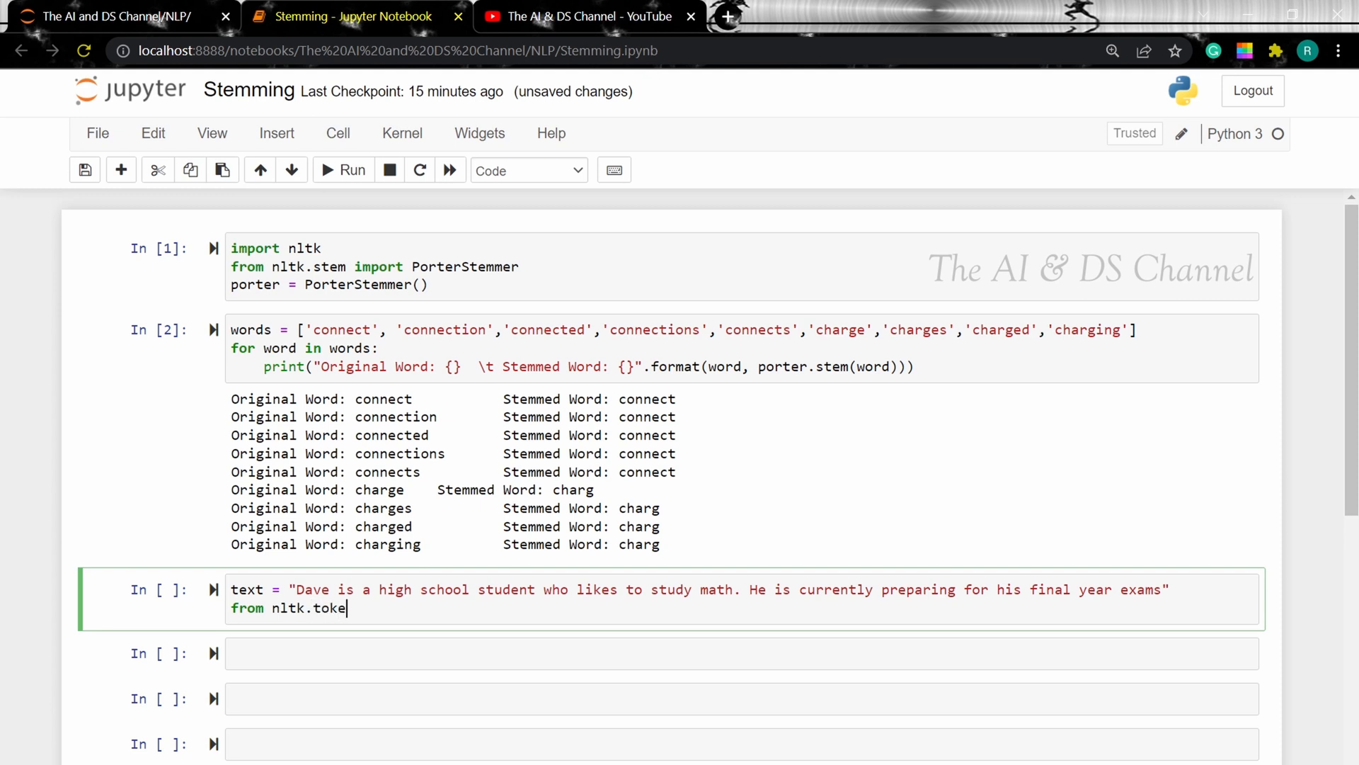
type("nize import word")
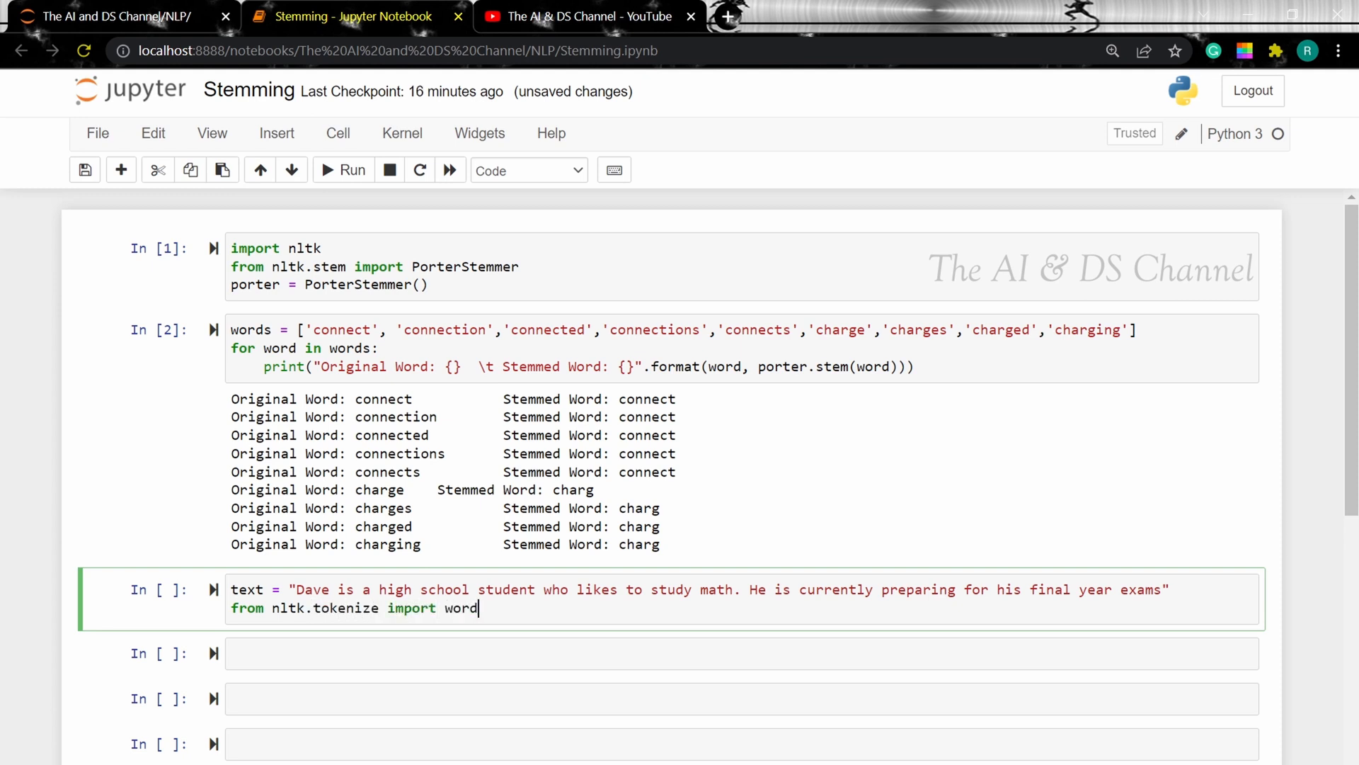
type("_tokenize")
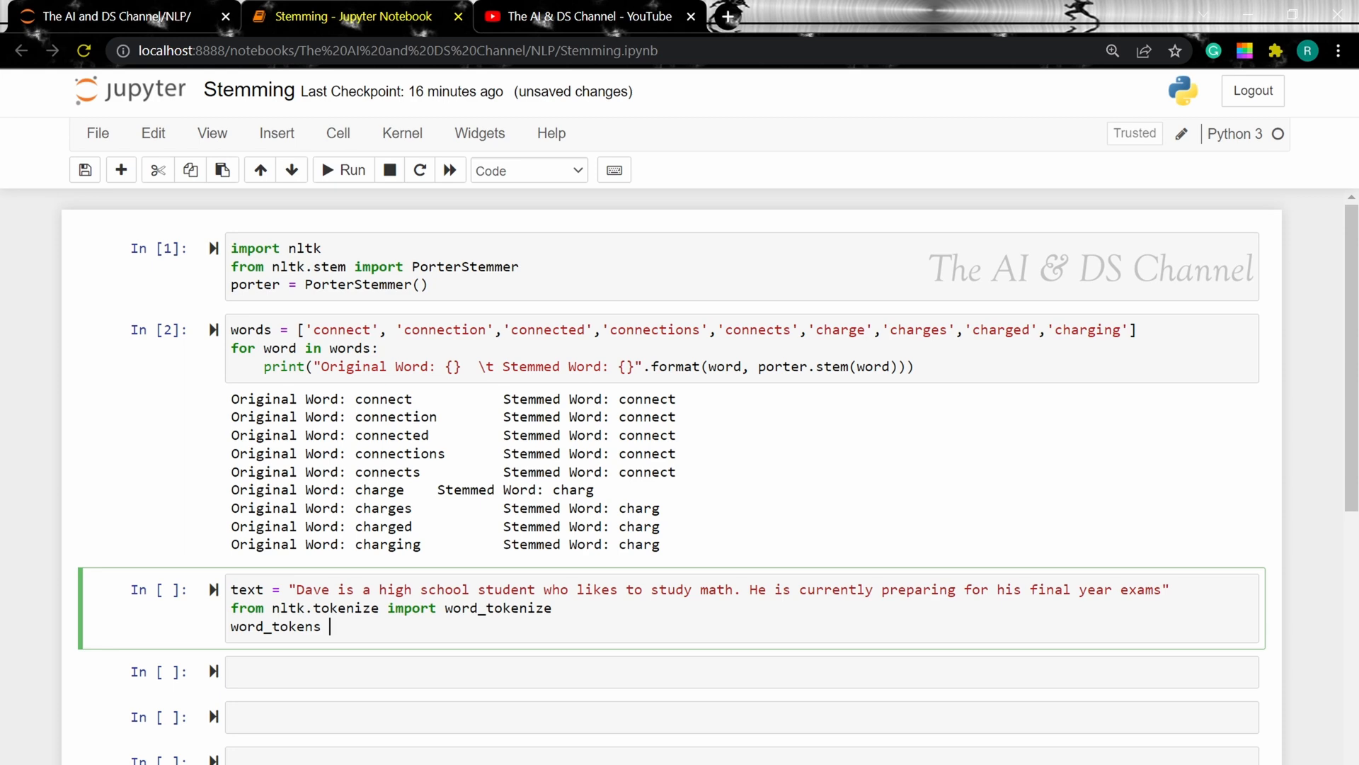
type("= word_tokenize()")
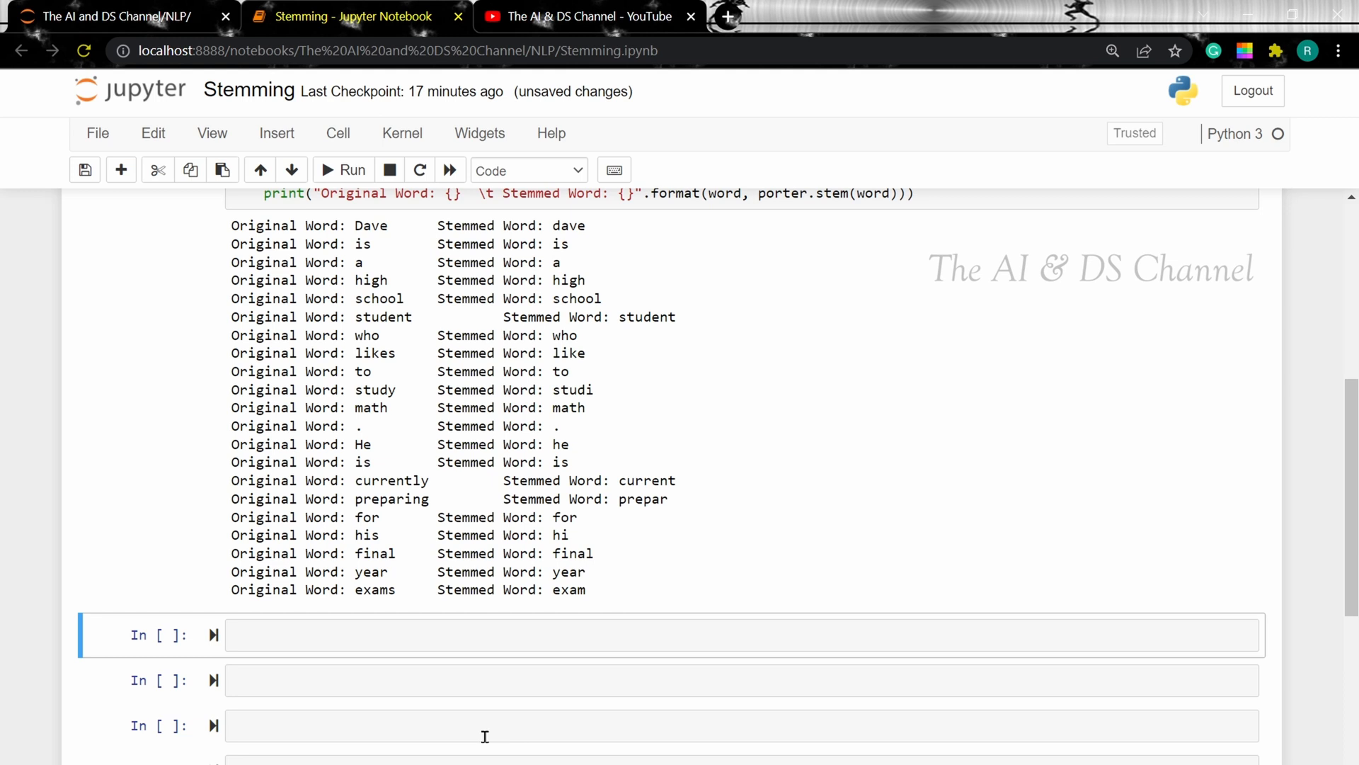
Write and run a cell importing LancasterStemmer and creating lancaster = LancasterStemmer().
scroll("down", 3)
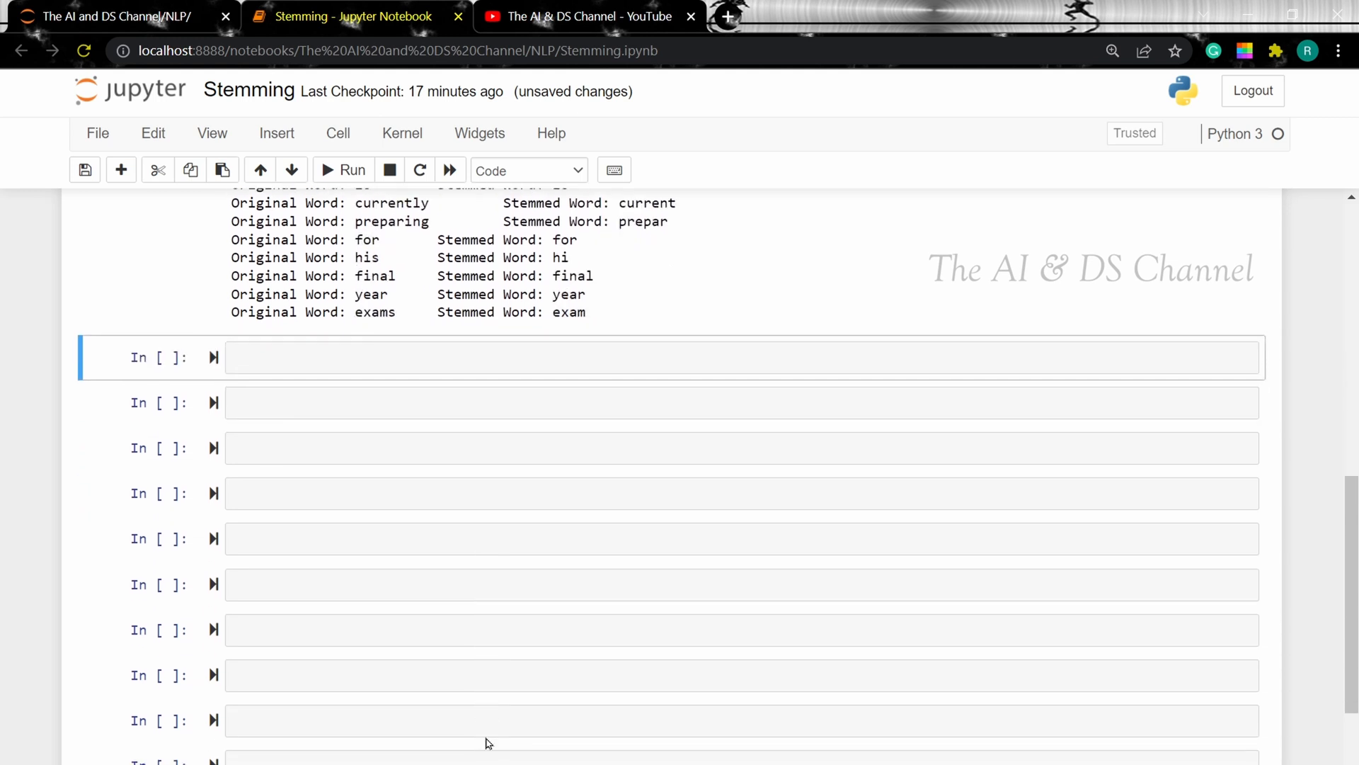
type("from nltk")
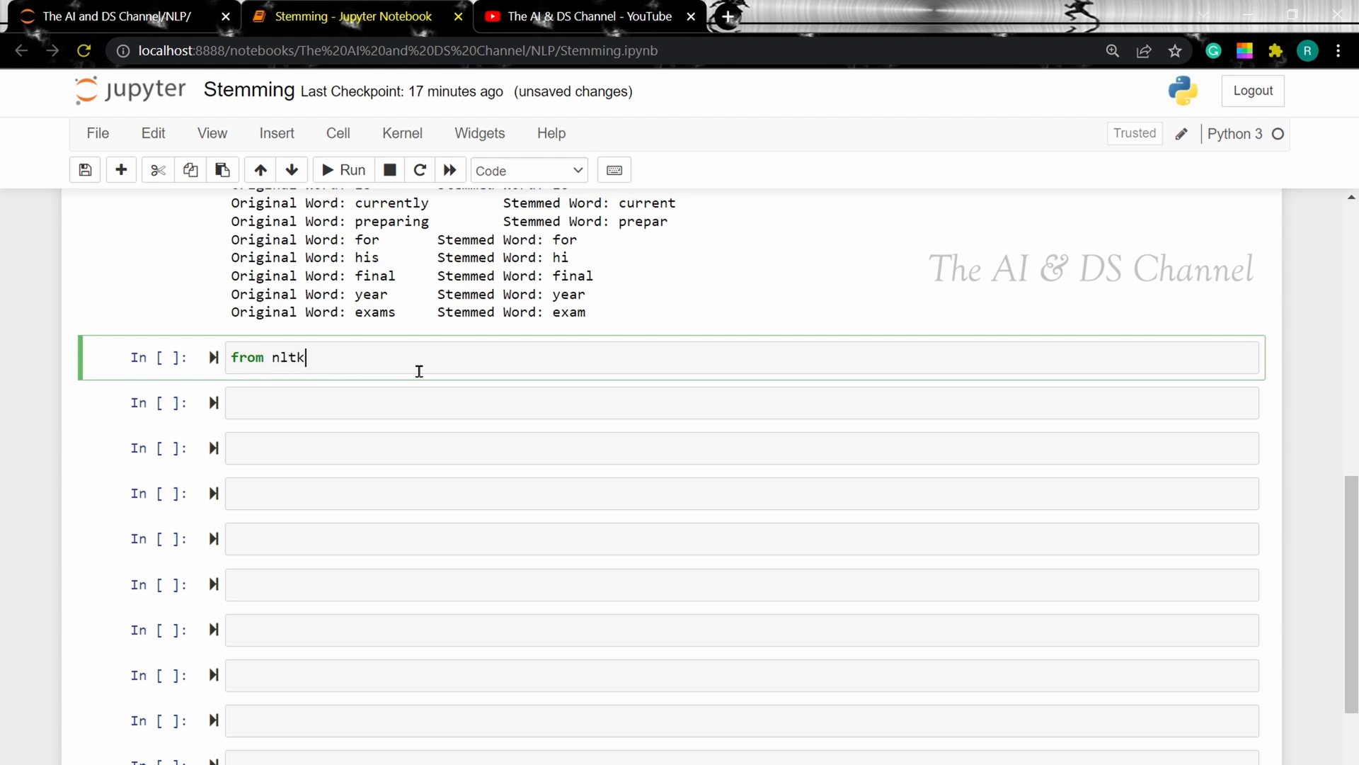
type(".stem import")
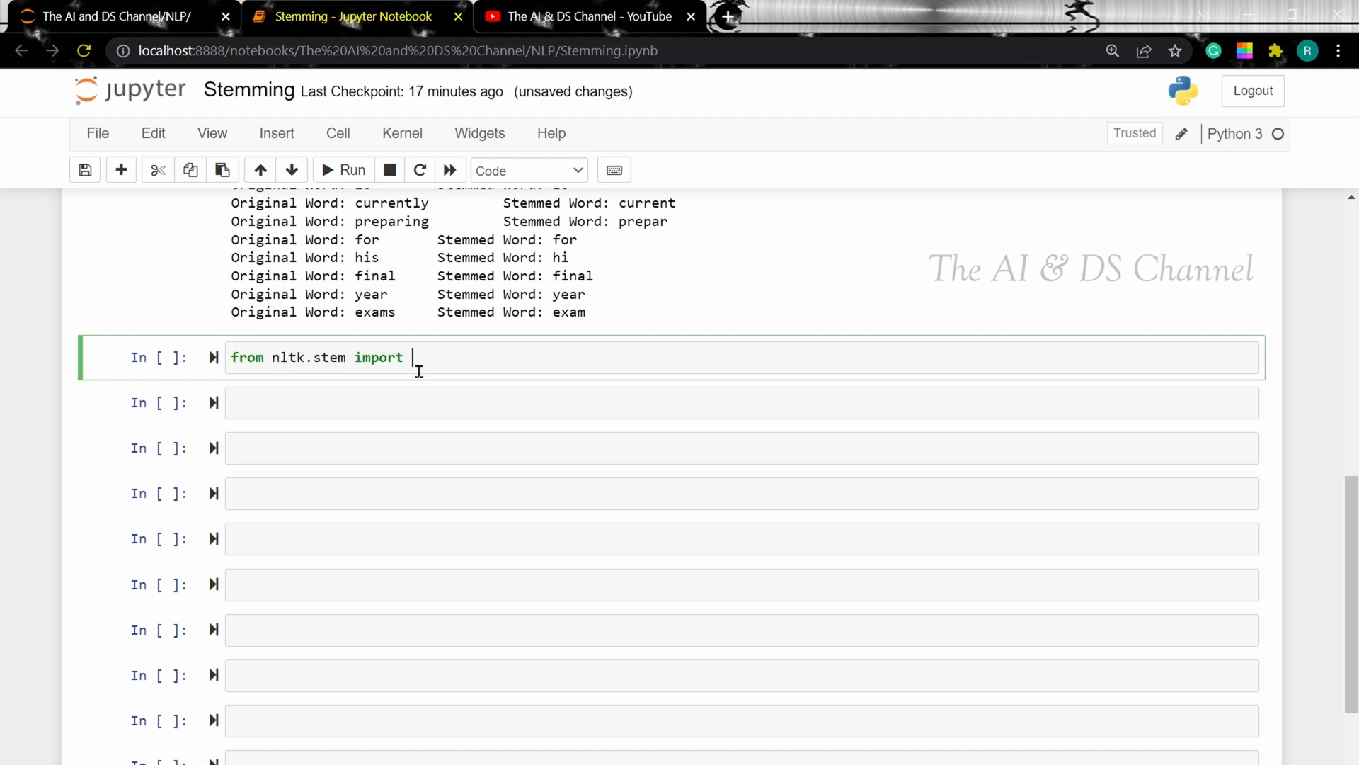
type("LancasterStemmer")
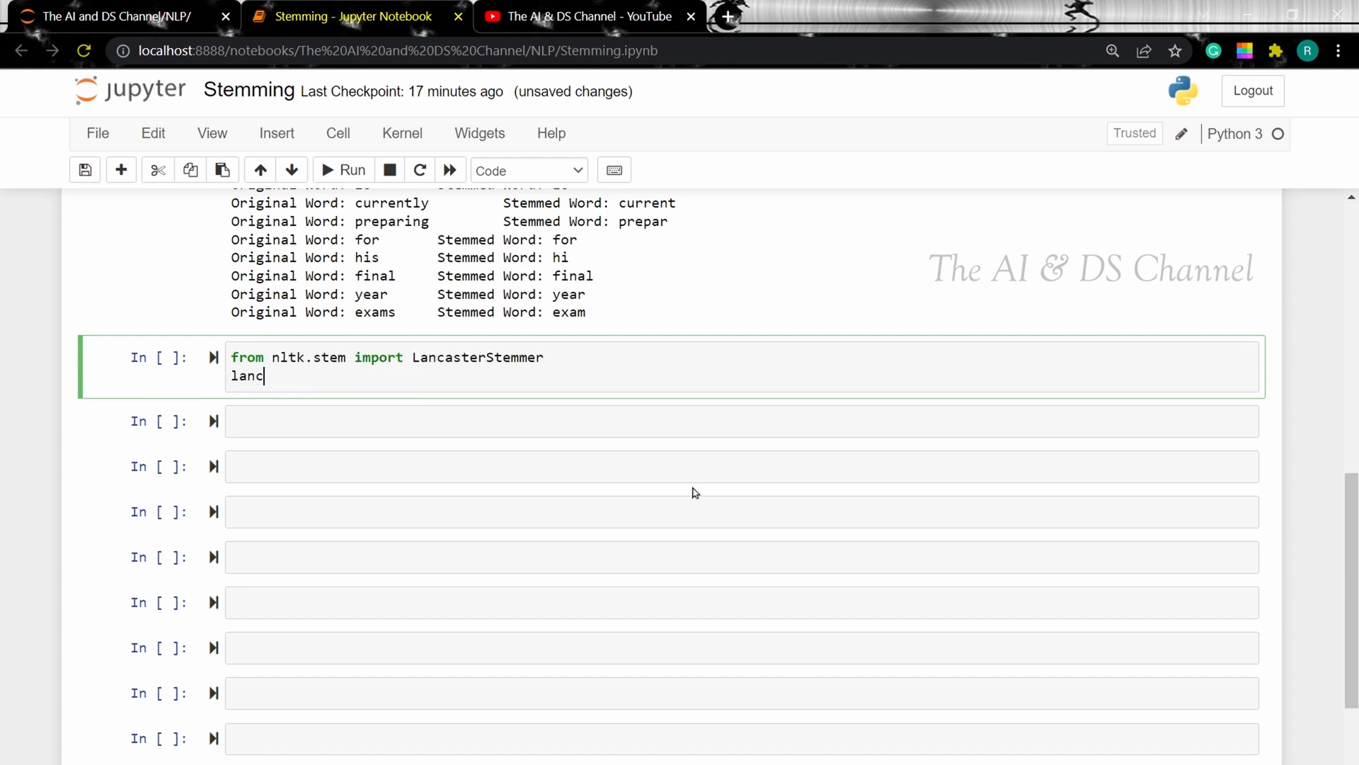
type("aster = LancasterStemmer")
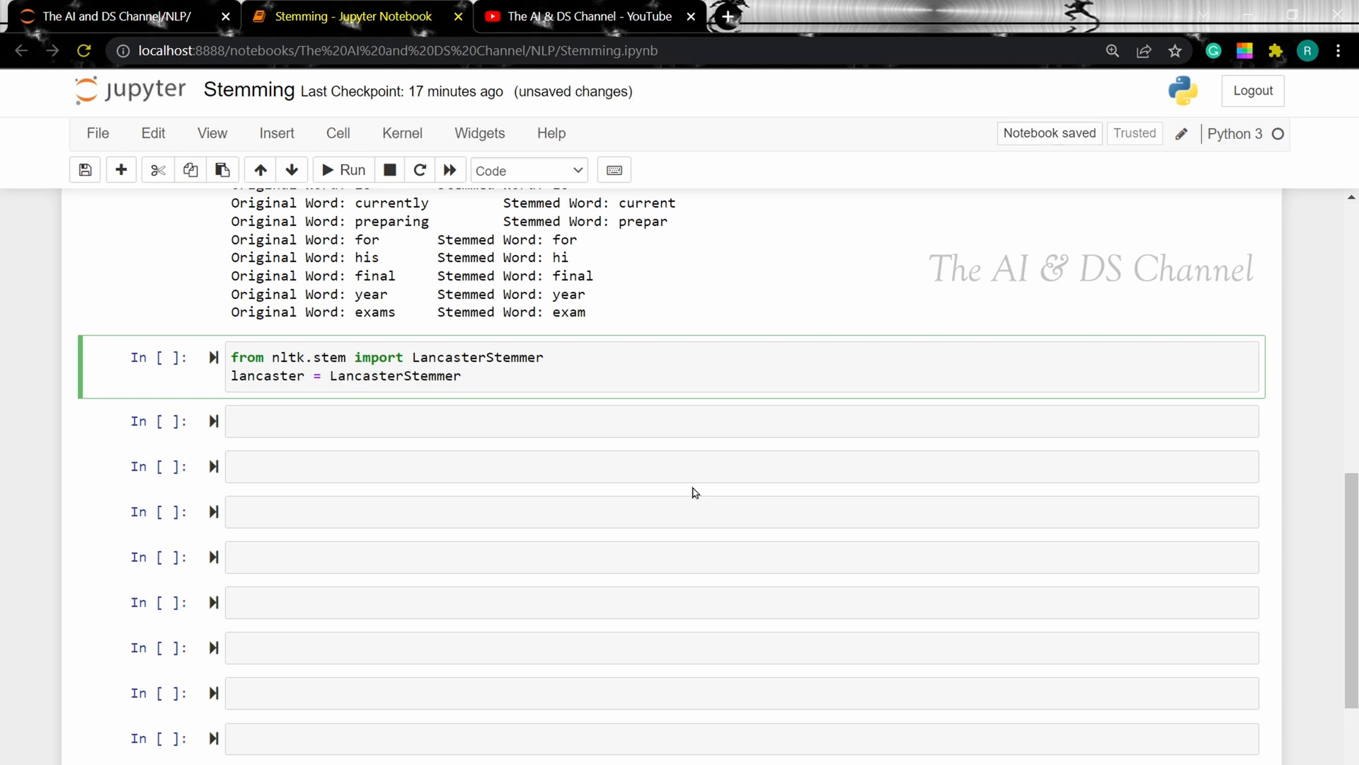
type("()")
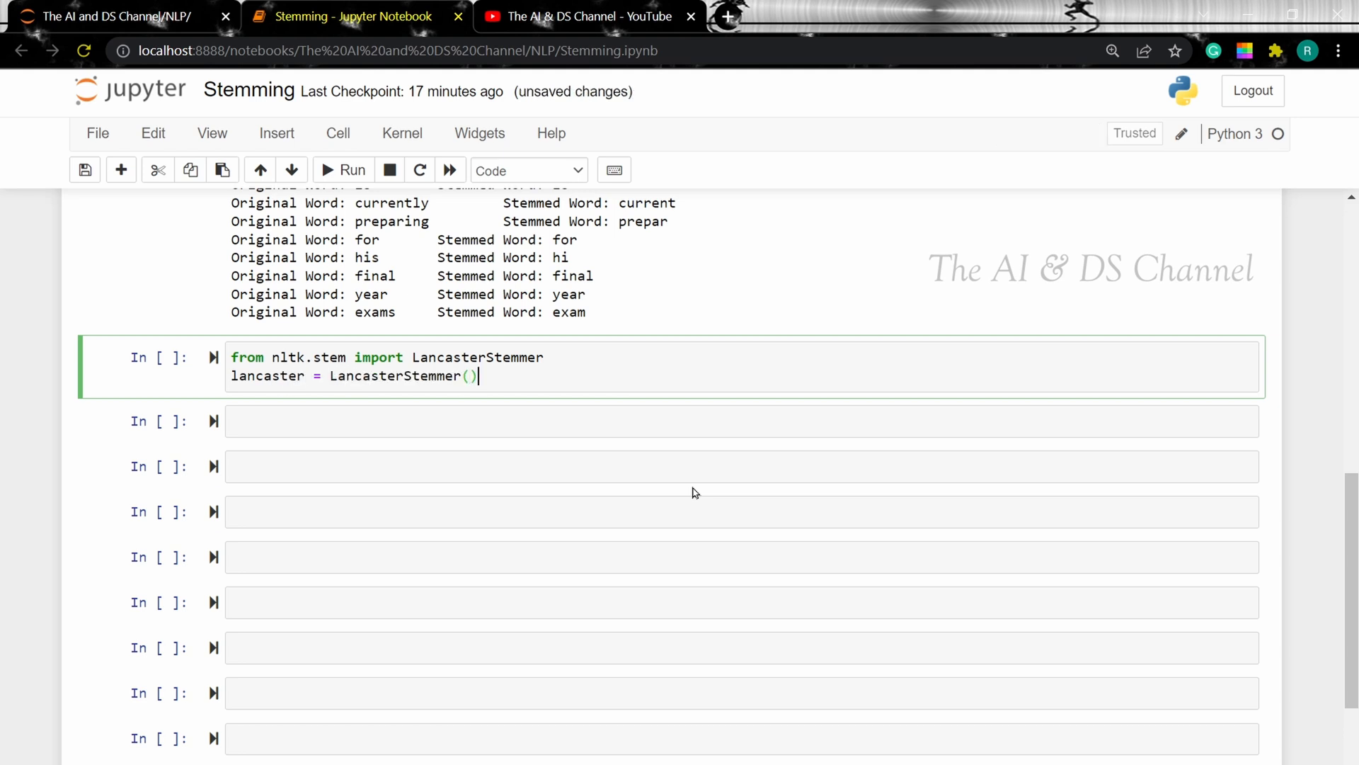
left_click(352, 170)
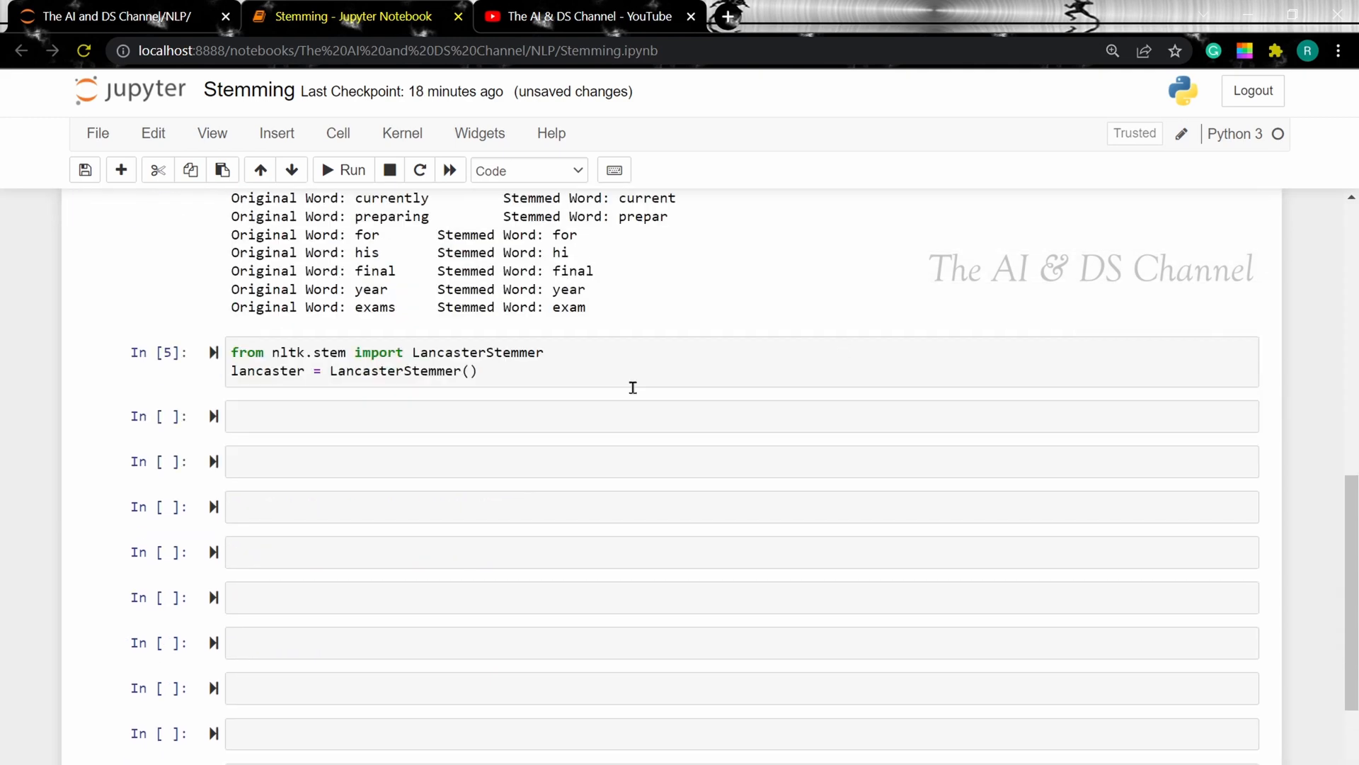
Paste the word-list and token loops, swap porter for lancaster, and run them to show Lancaster stems.
type("words = ['connect', 'connection','connected','connections','connects','charge','charges','charged','charging']")
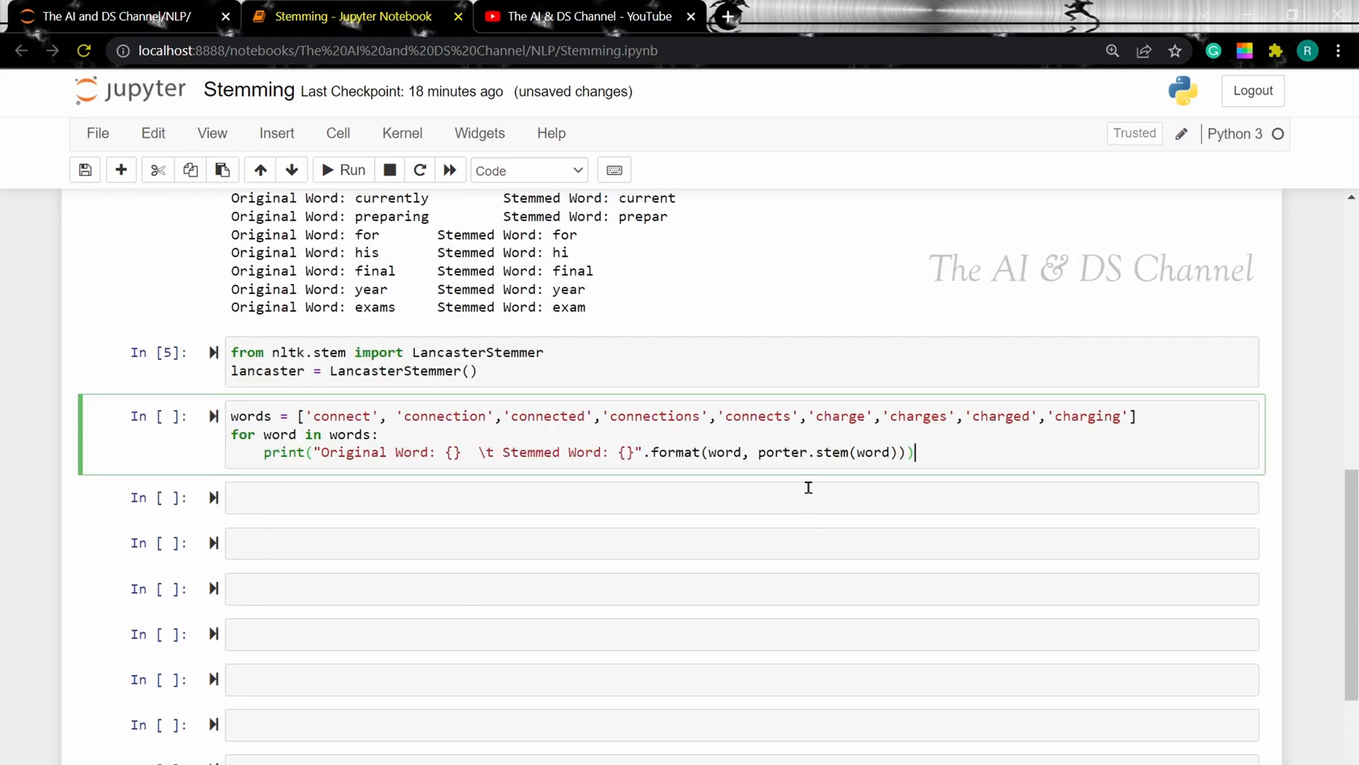
double_click(781, 451)
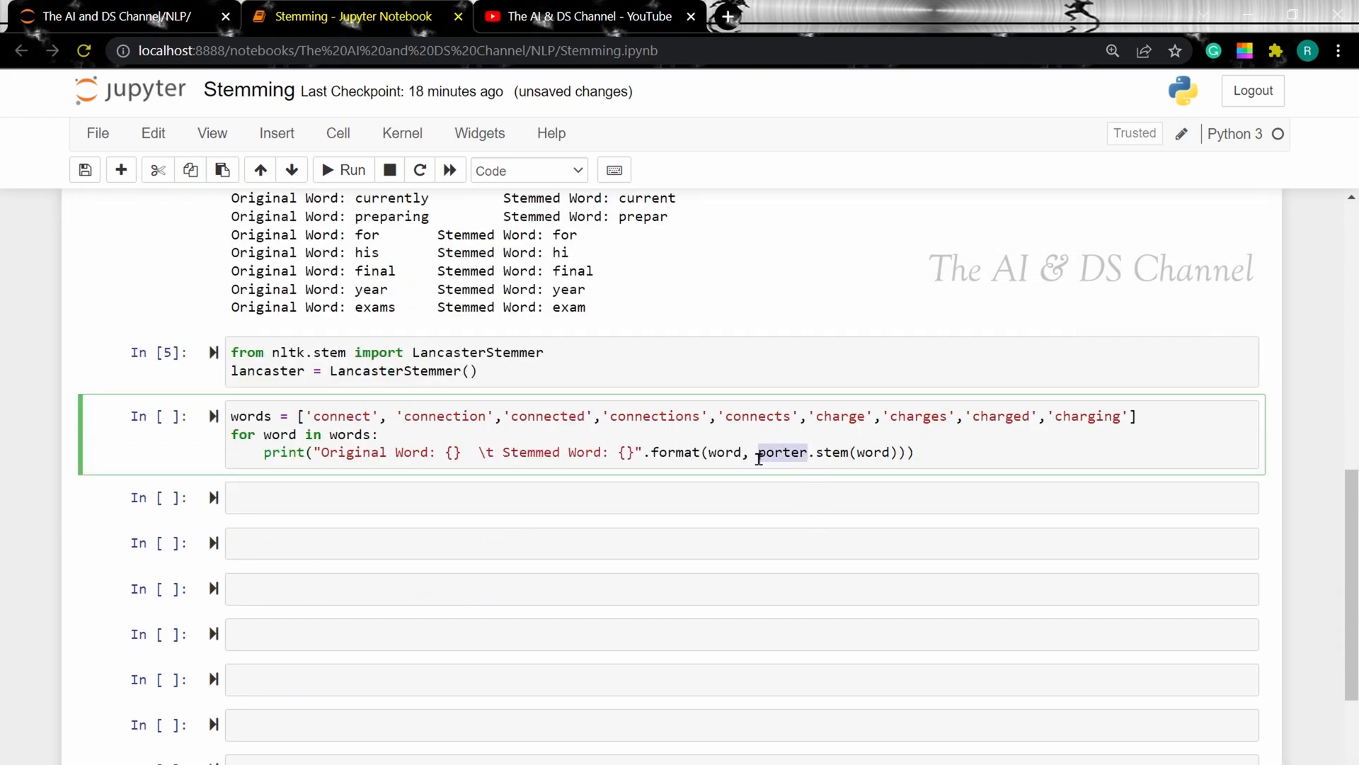
type("lna")
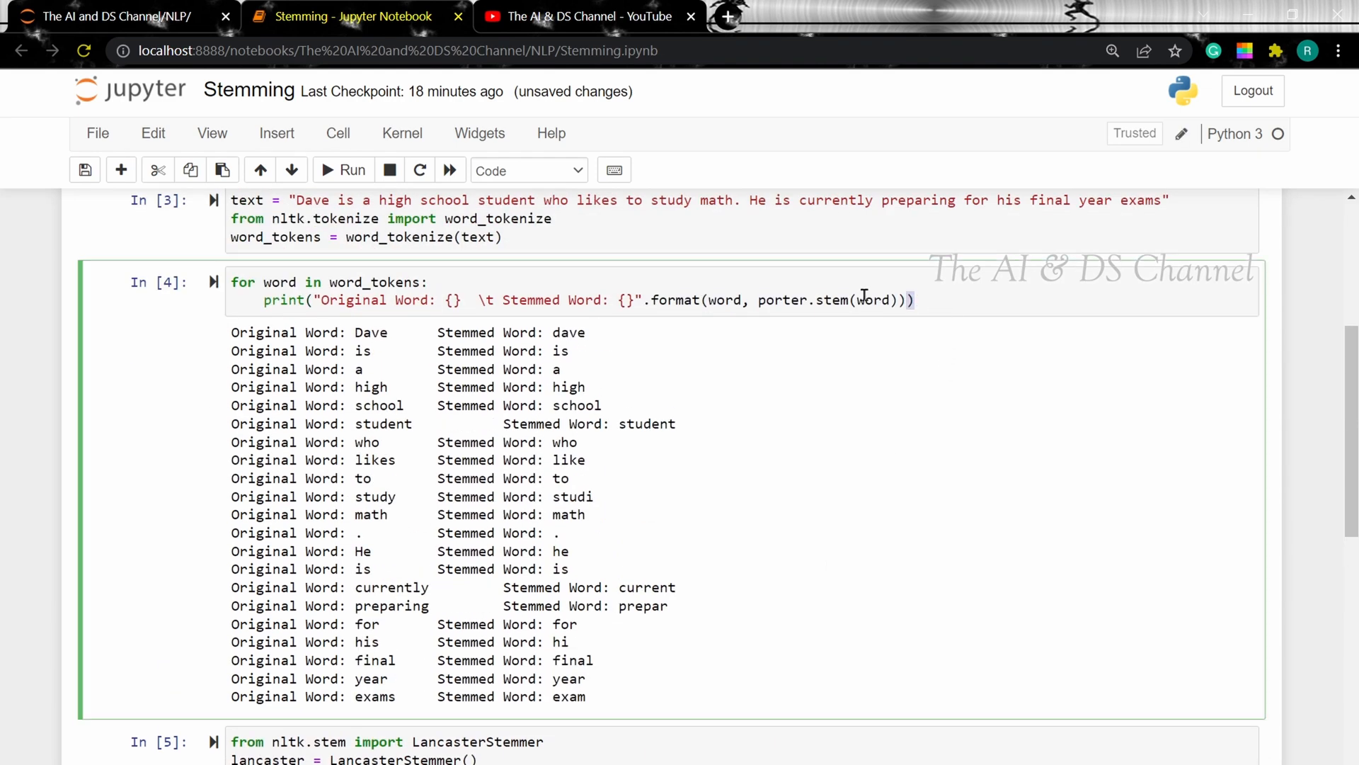
scroll("down", 3)
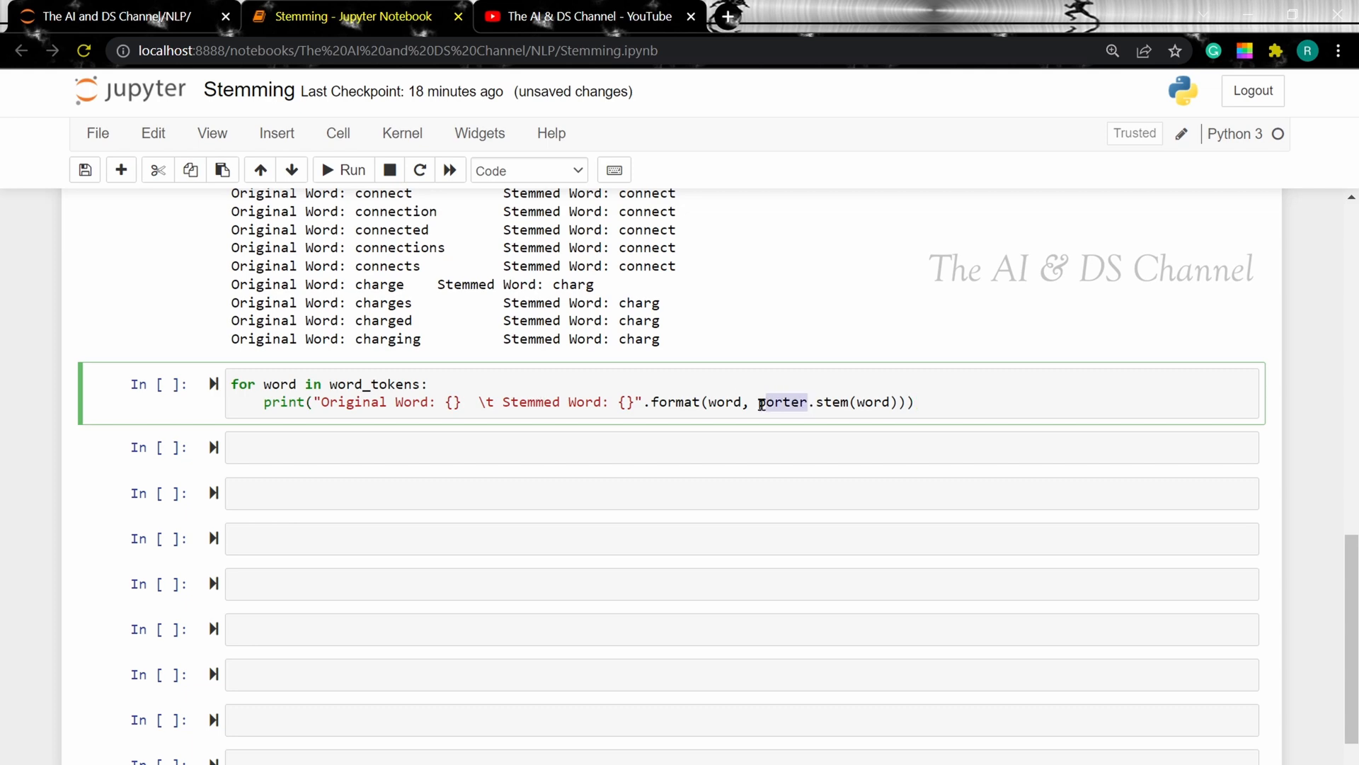
type("lancaster")
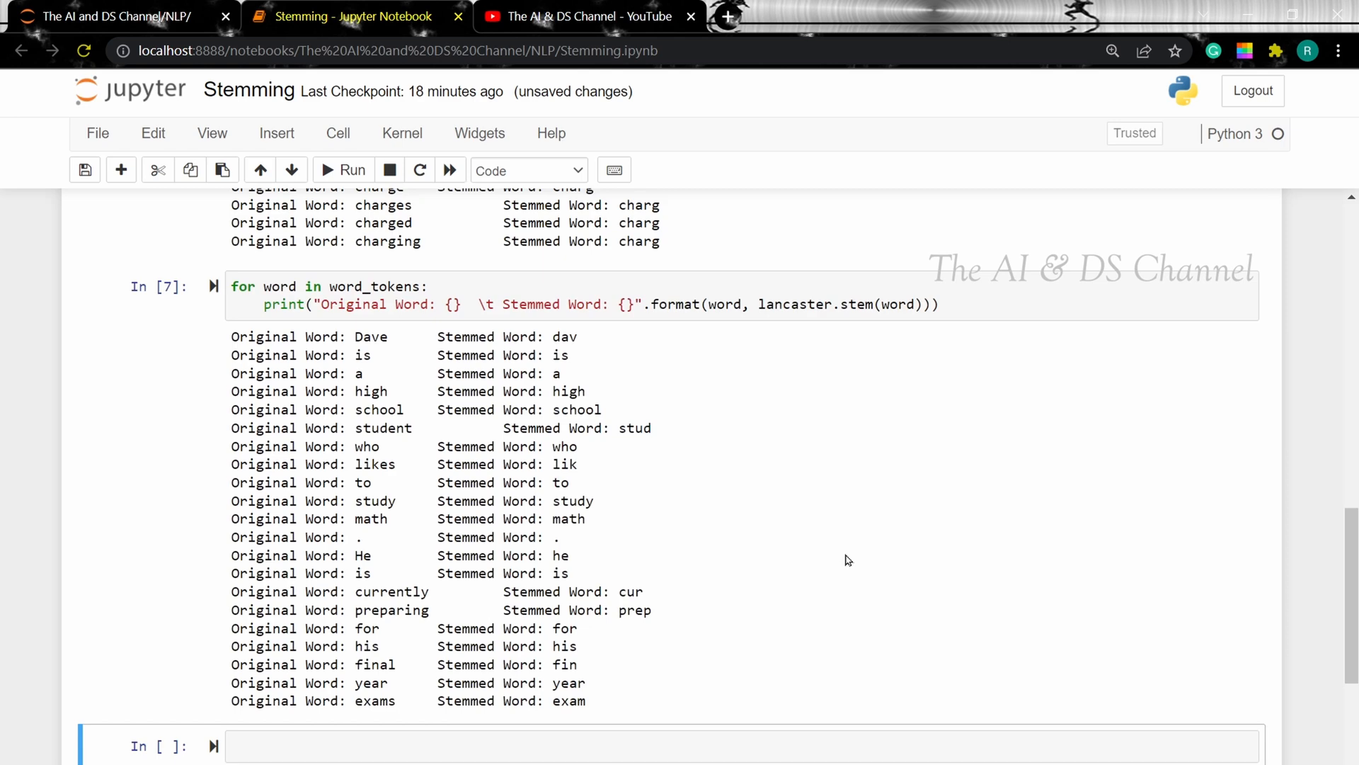
scroll("down", 3)
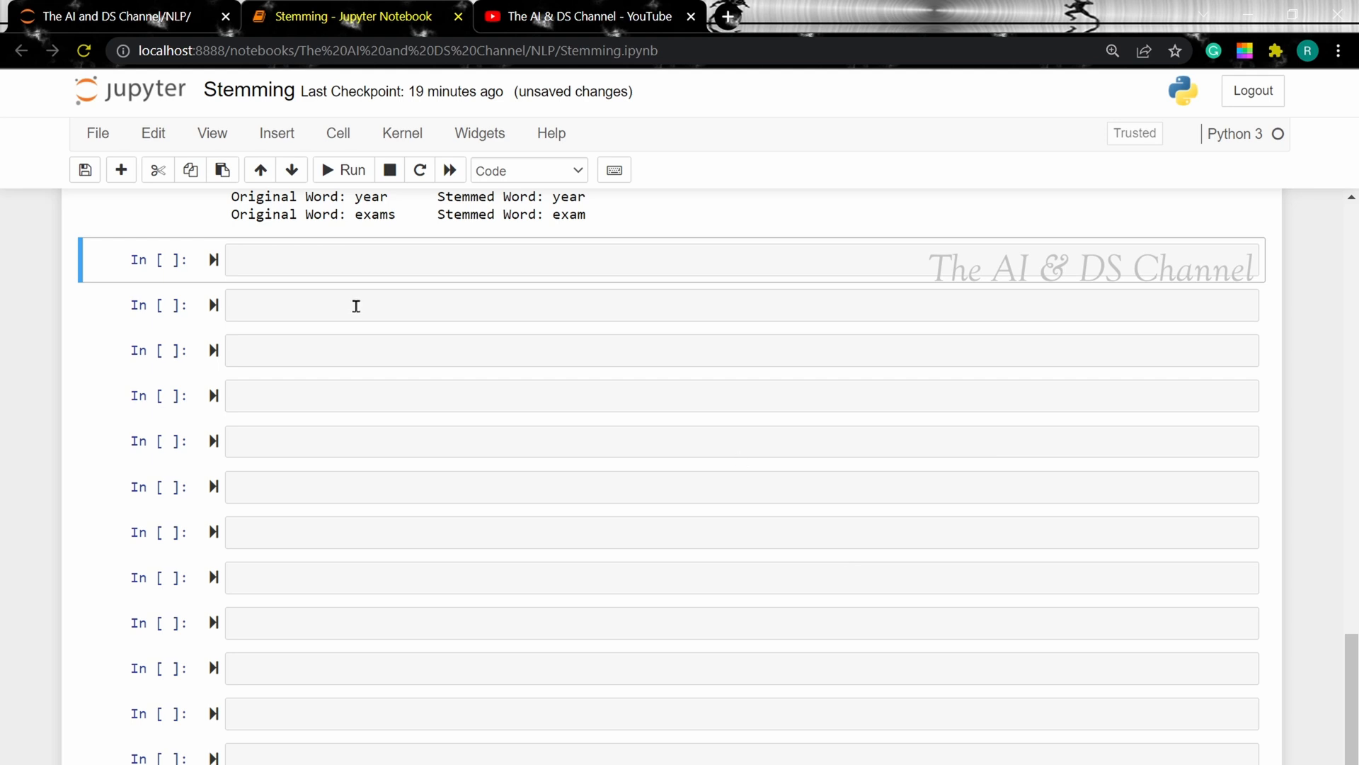
Write and run a cell importing SnowballStemmer and creating snowball = SnowballStemmer(language='english').
type("f")
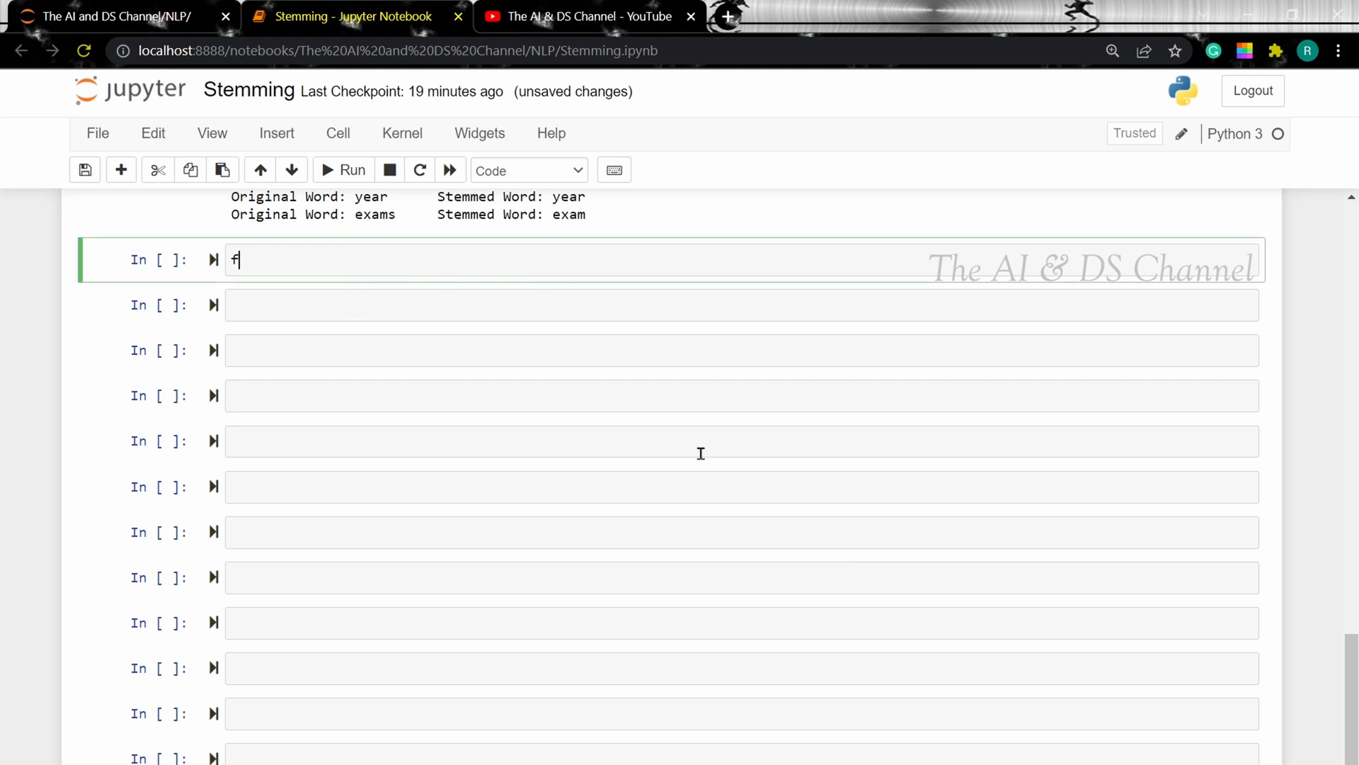
type("rom nltk.")
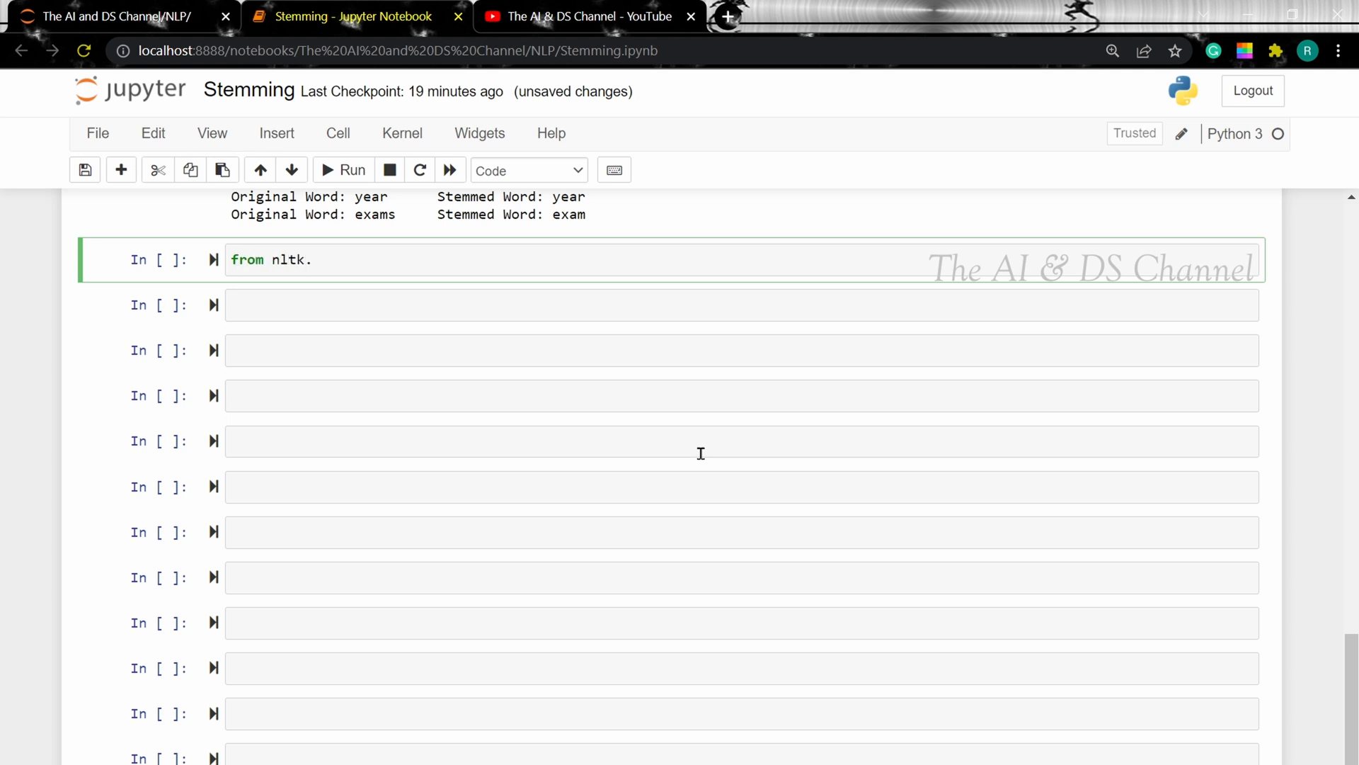
type("stem import")
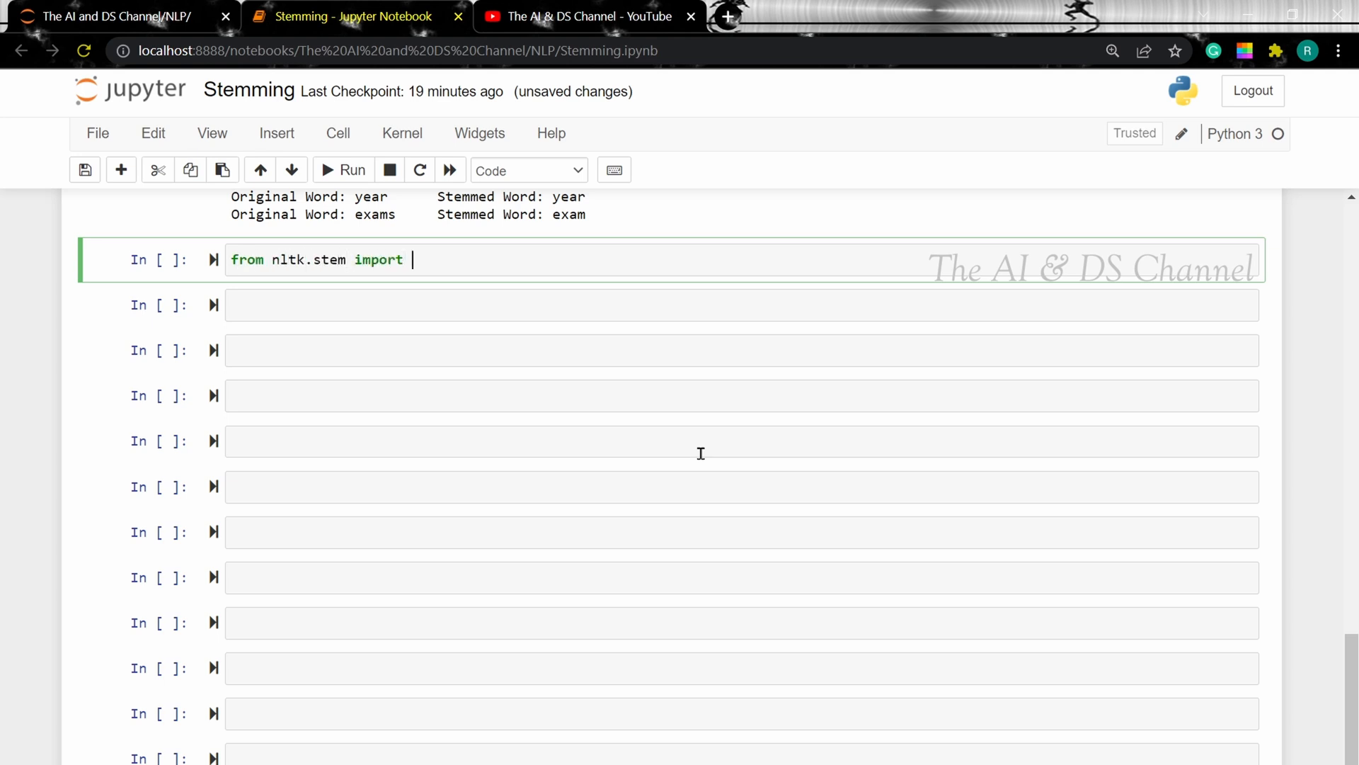
type("SnowballStemmer")
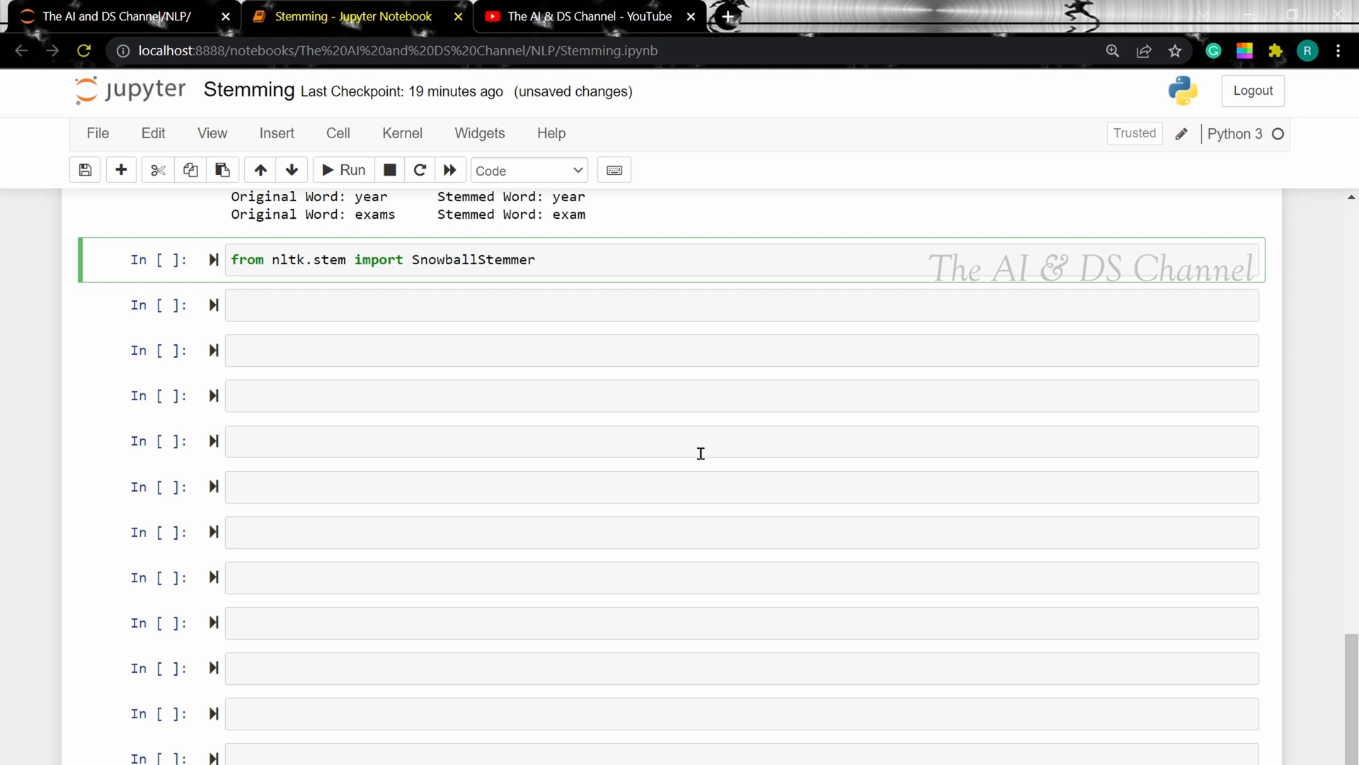
type("sno")
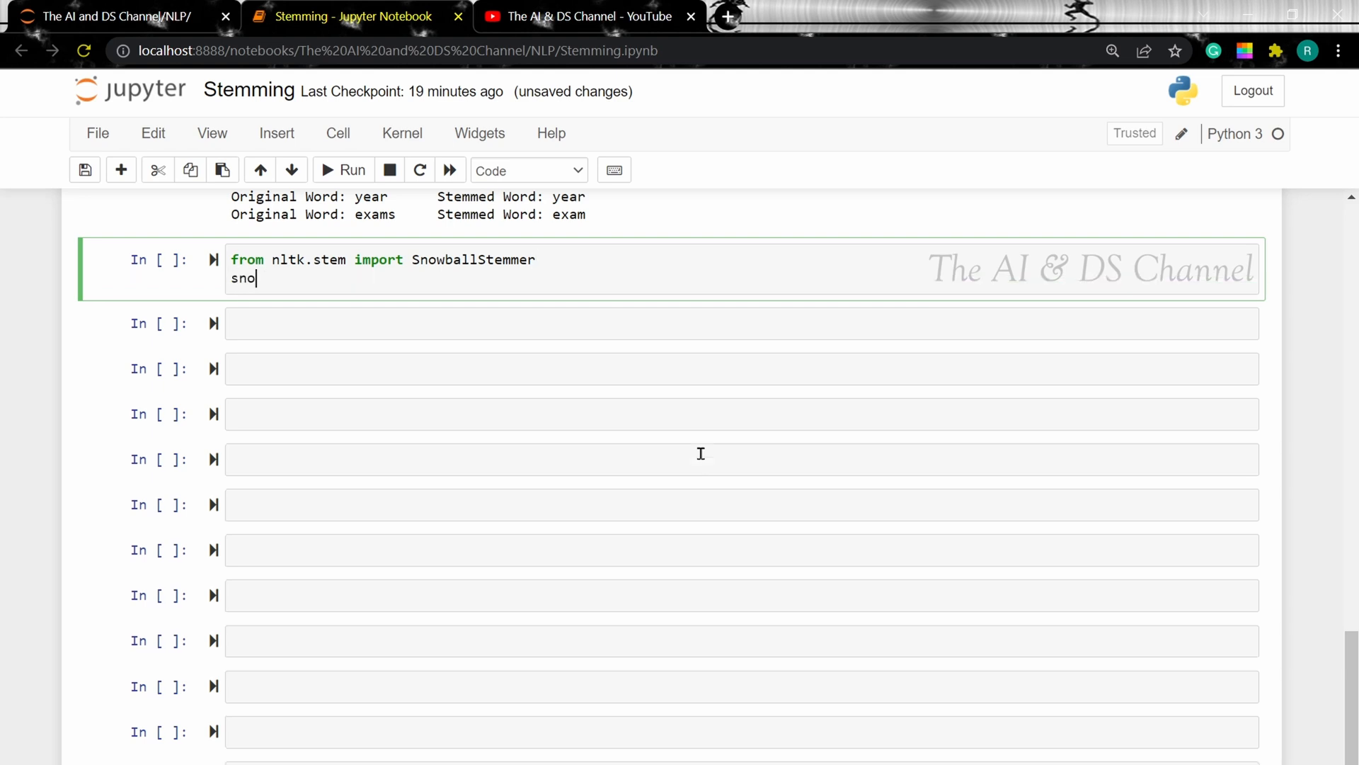
type("wball = S")
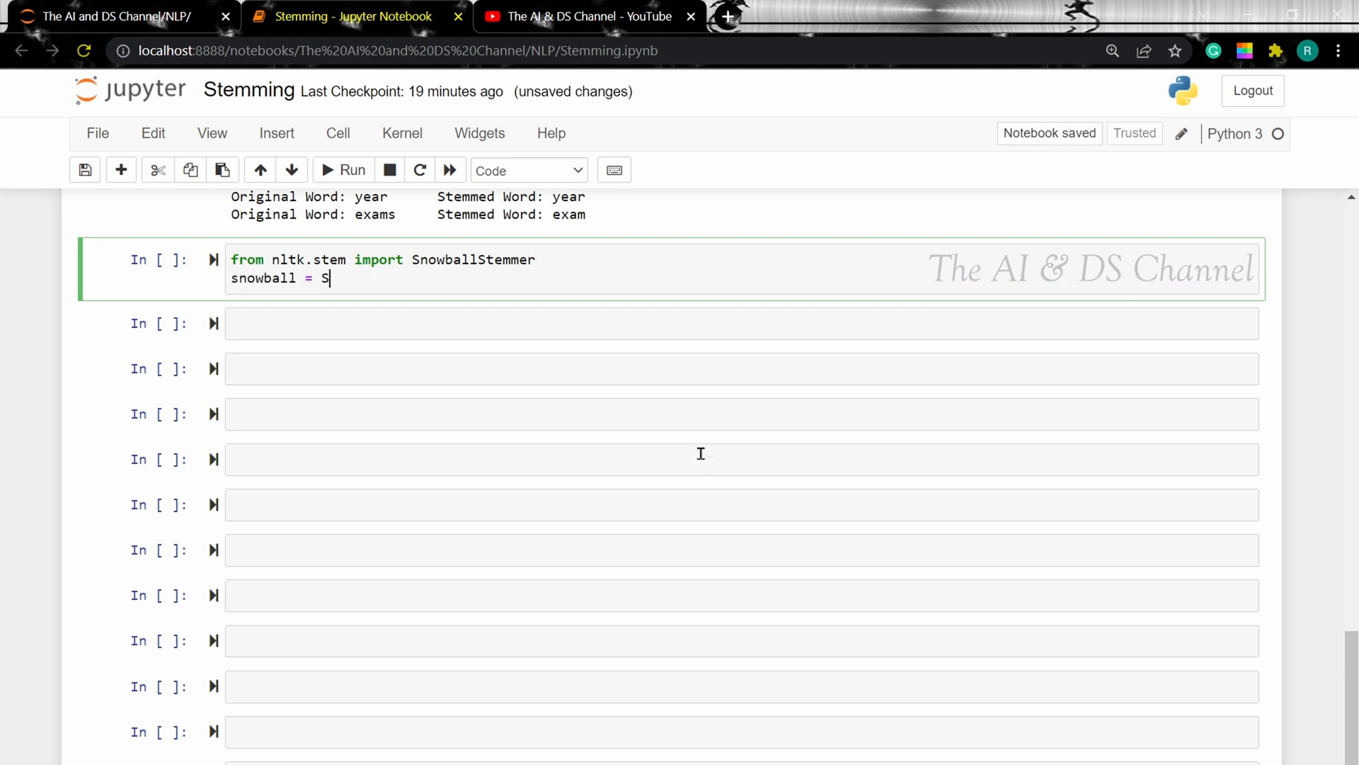
type("nowballStemmer(language='en")
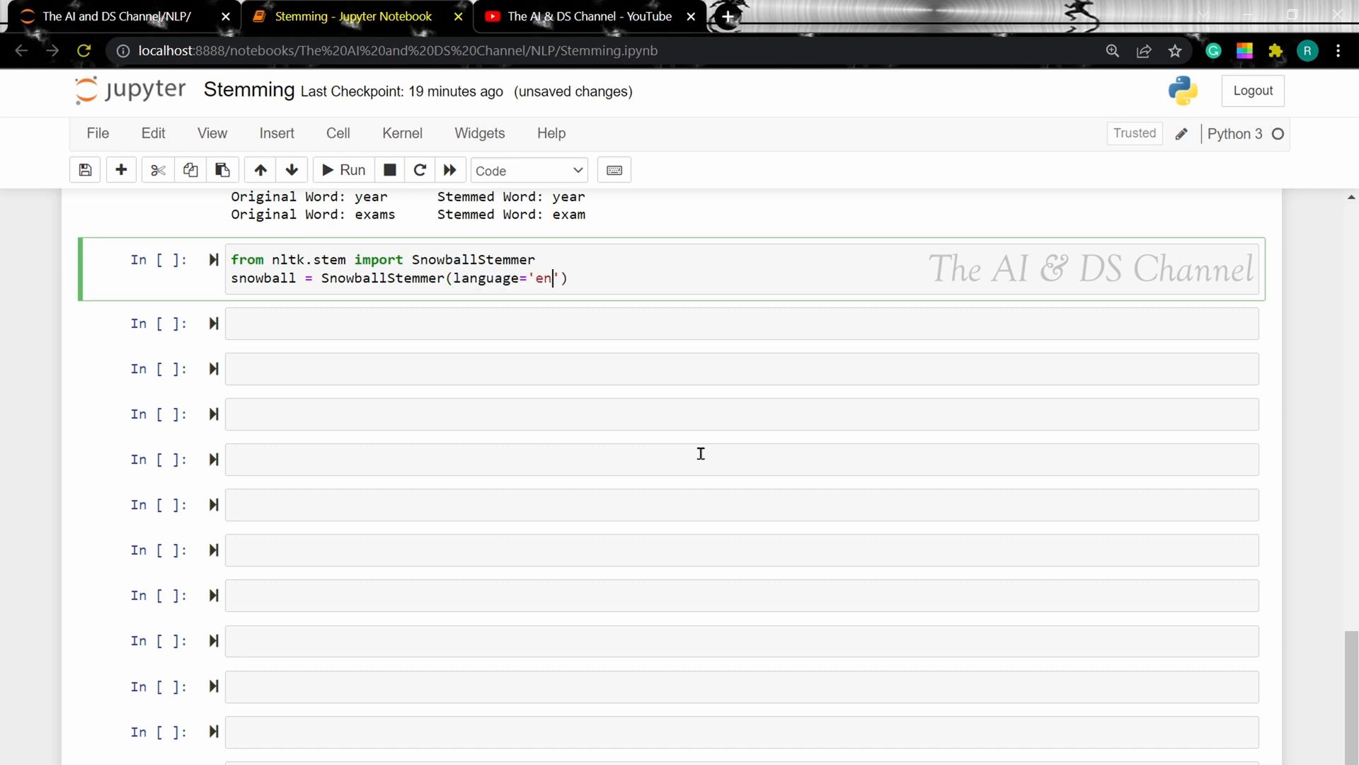
type("glish")
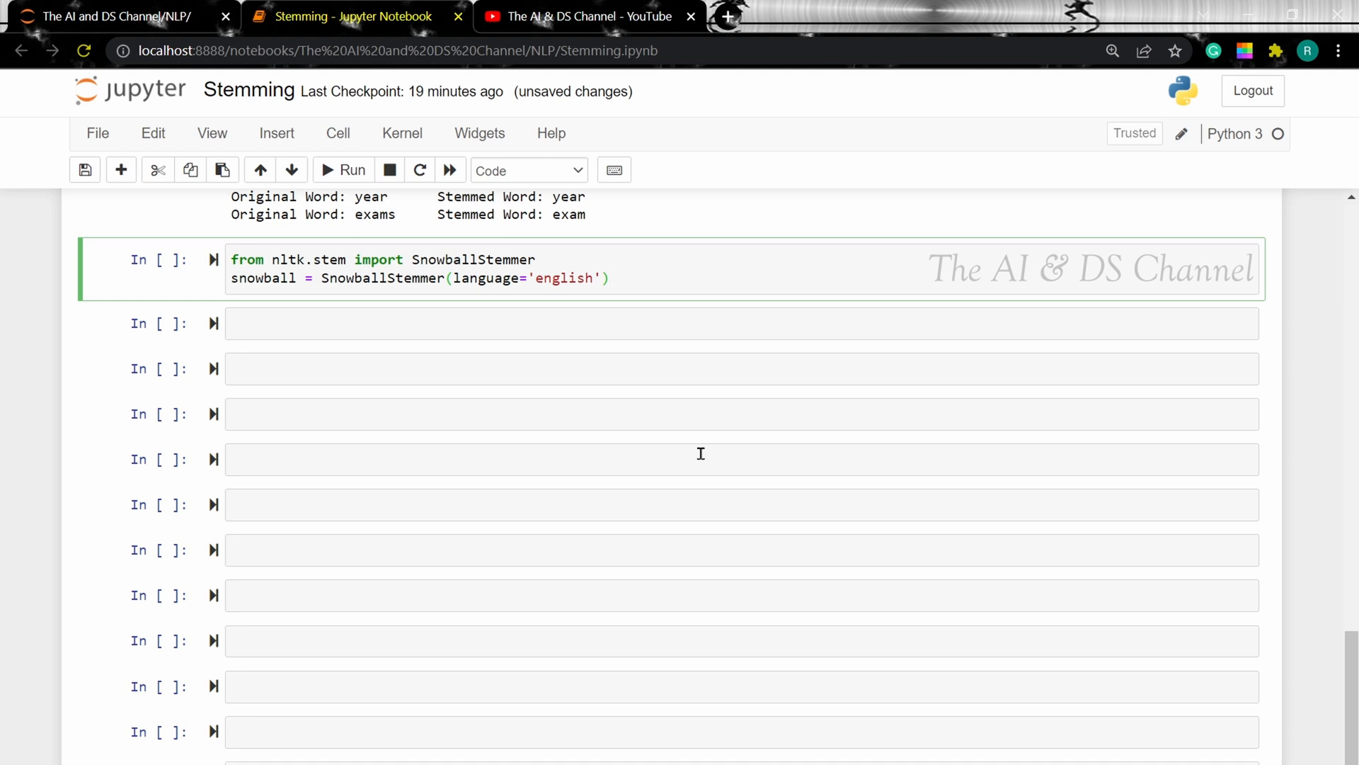
left_click(352, 169)
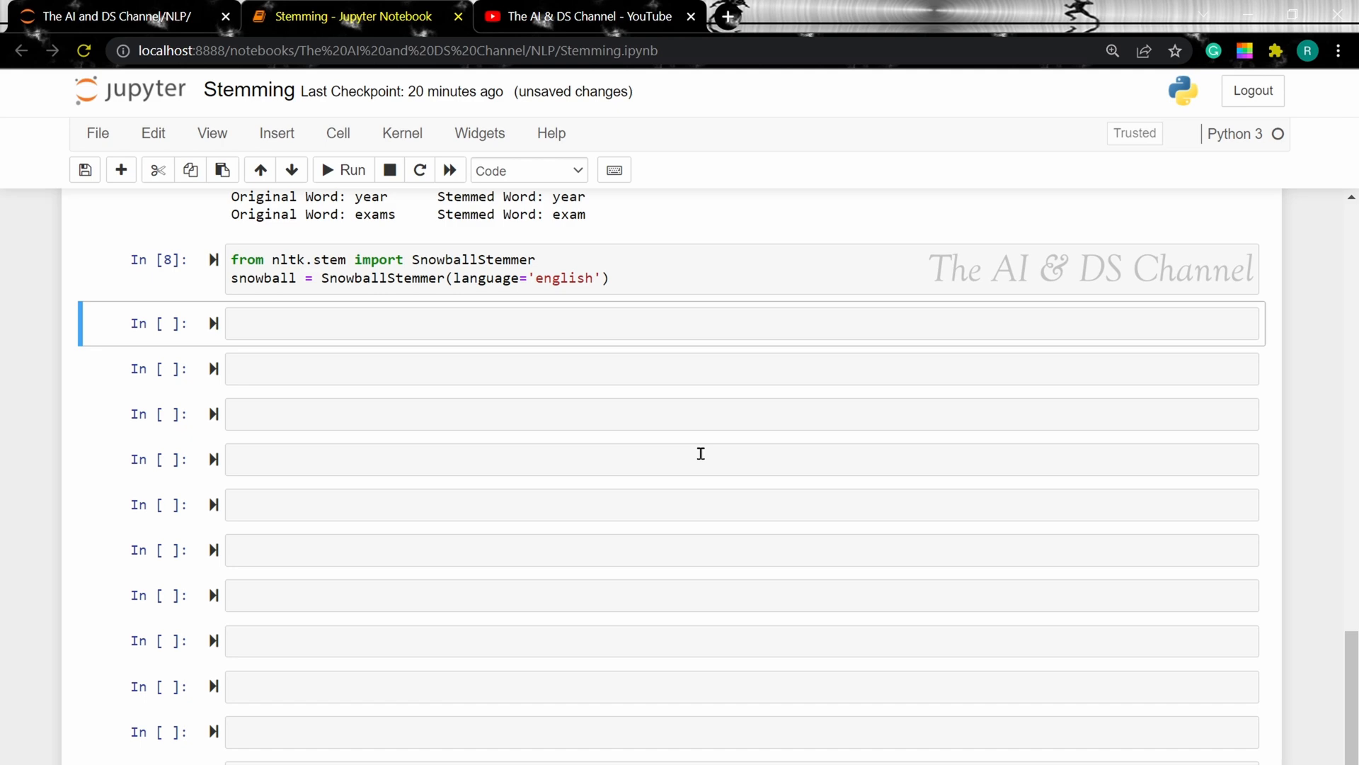
mouse_move(703, 471)
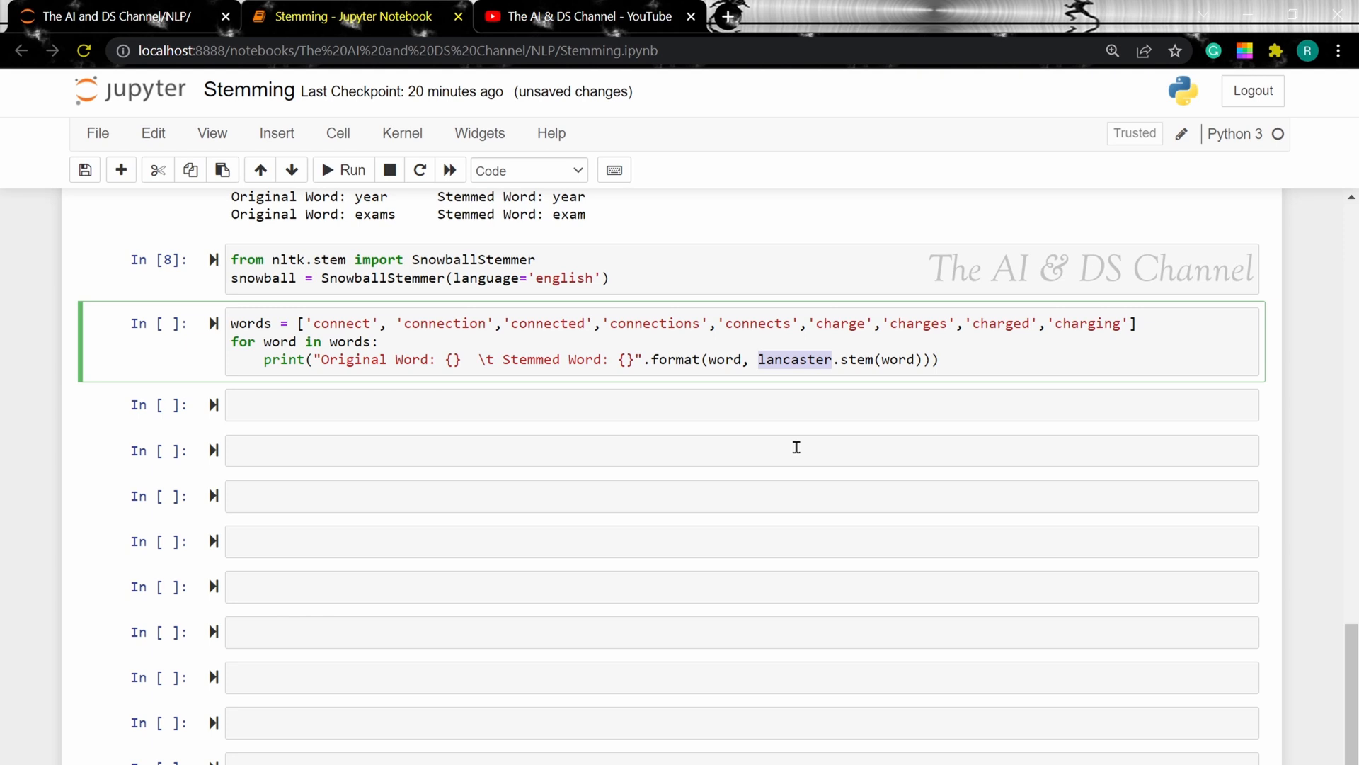
Swap lancaster for snowball in the pasted loops and run them to show Snowball stems for the tokens.
type("snow")
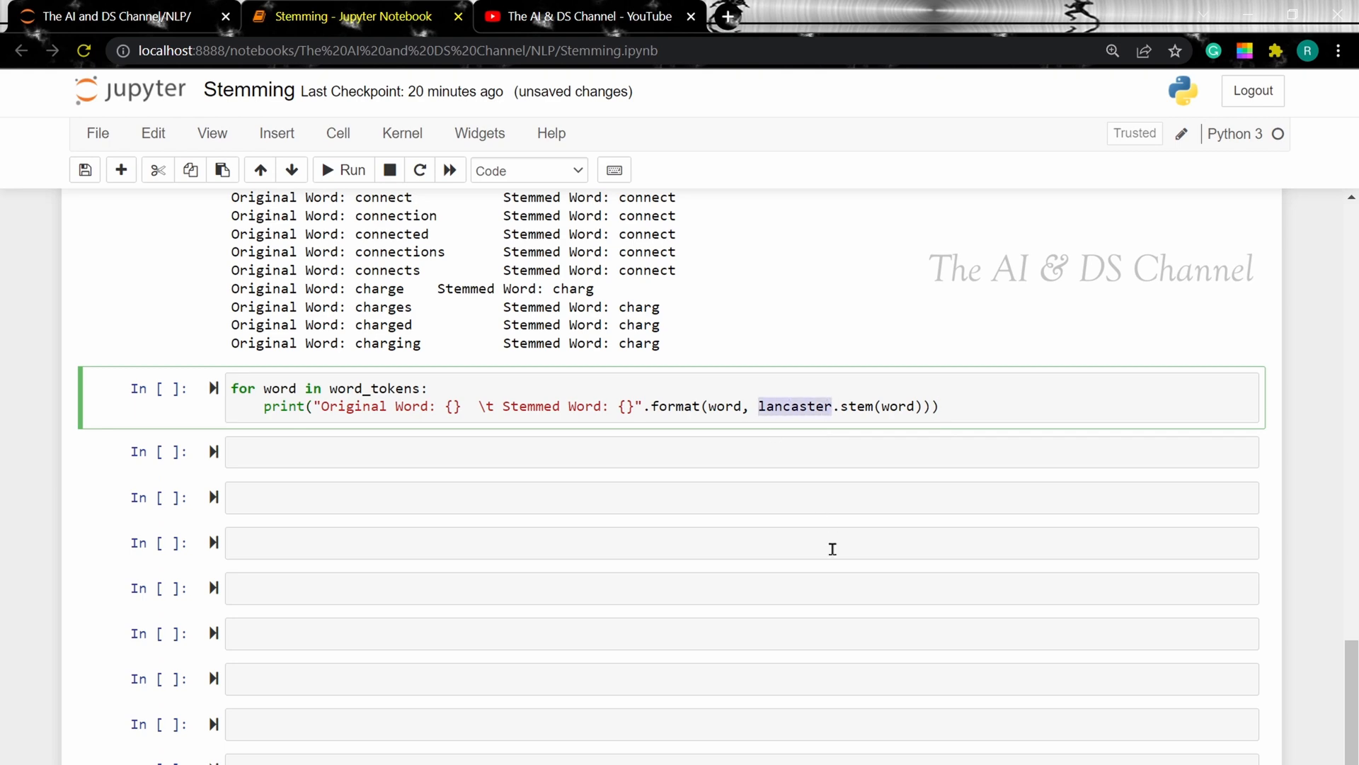
left_click(351, 169)
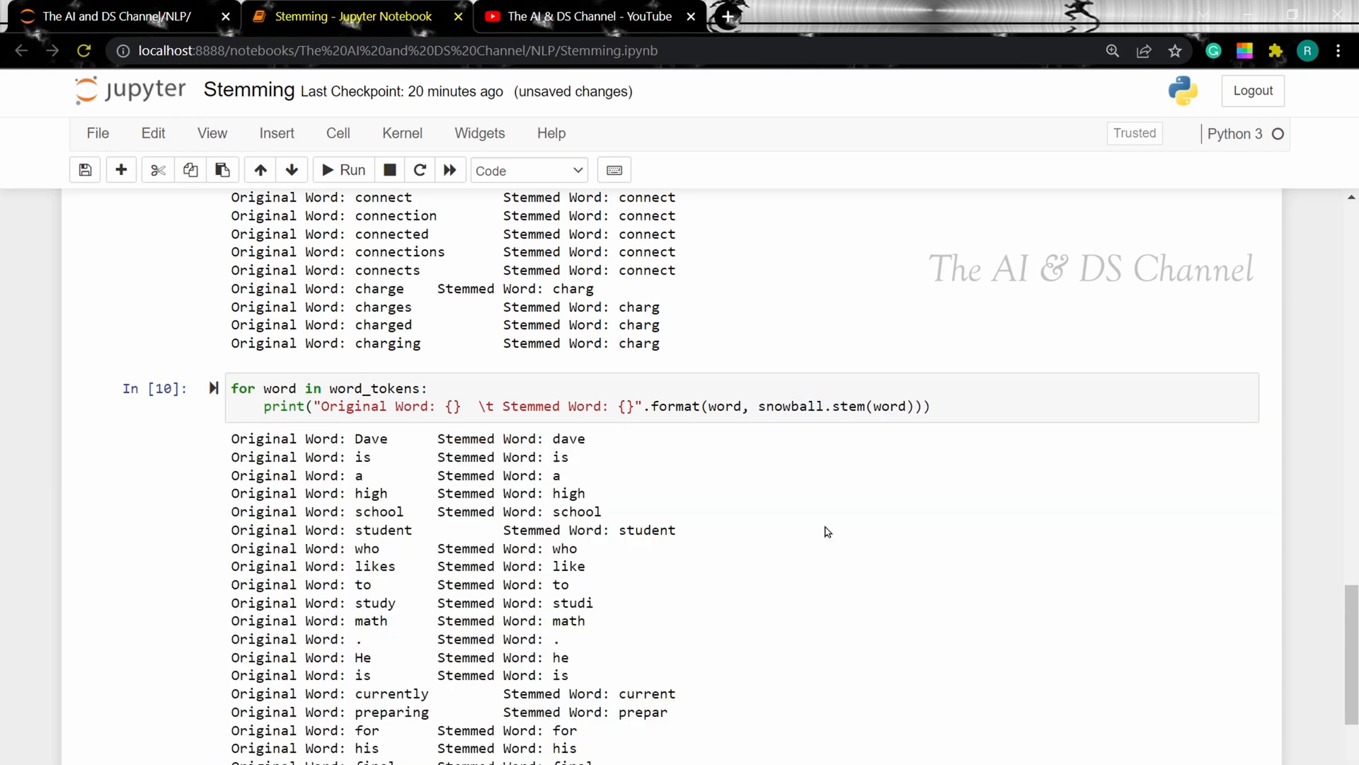
scroll("down", 3)
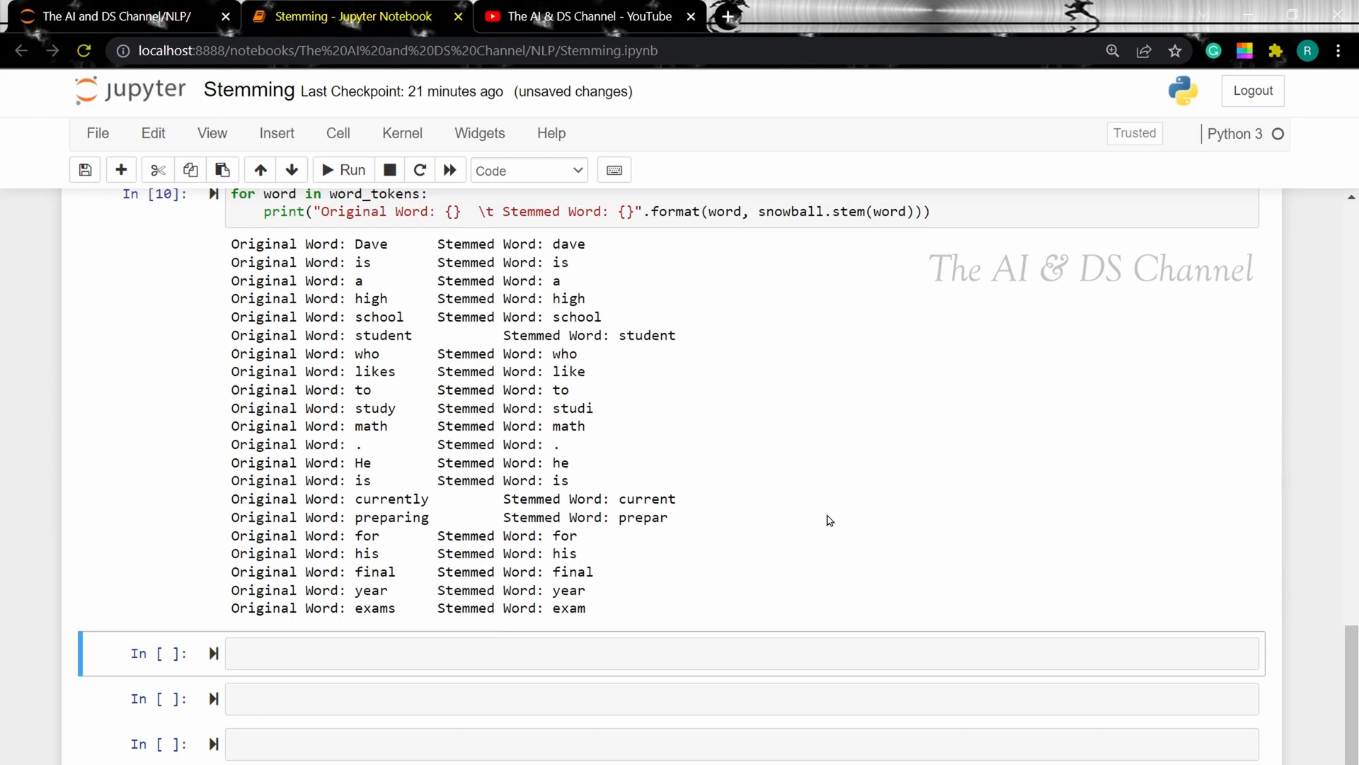